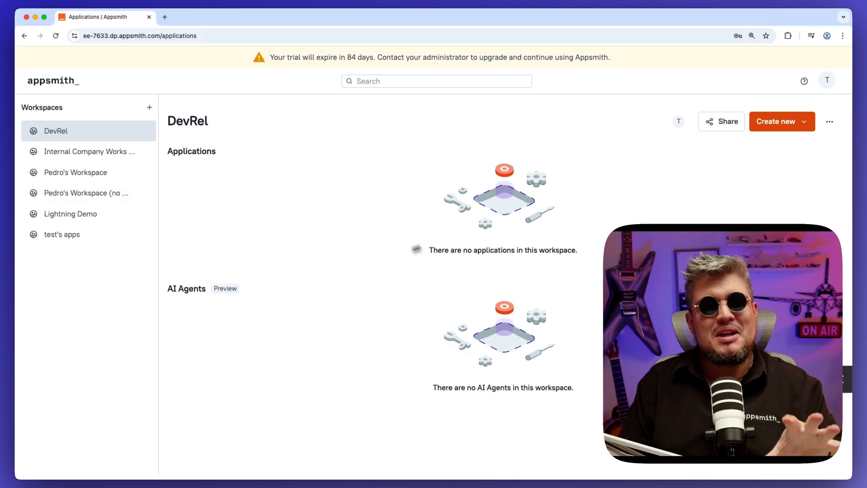
Choose Package from the Create new list in the DevRel workspace
click(783, 121)
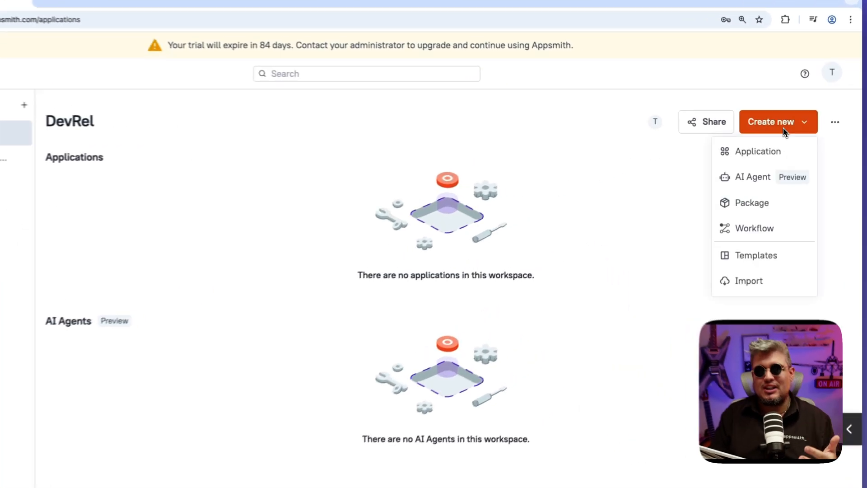
mouse_move(750, 206)
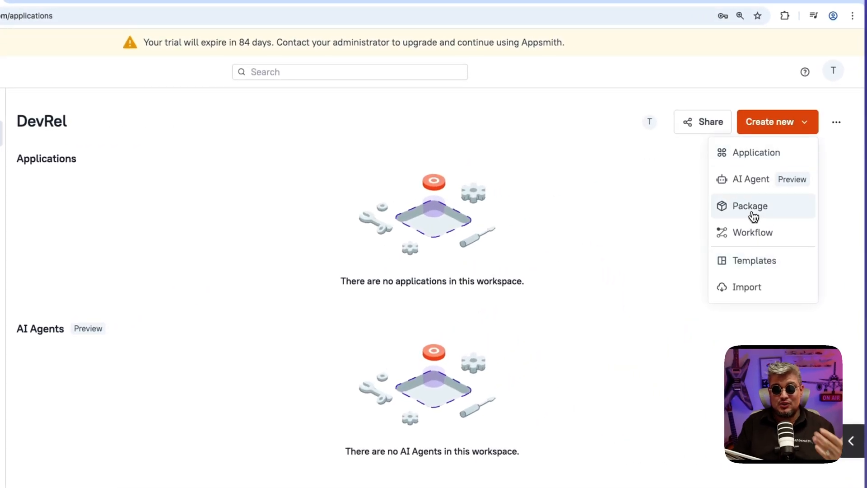
click(750, 206)
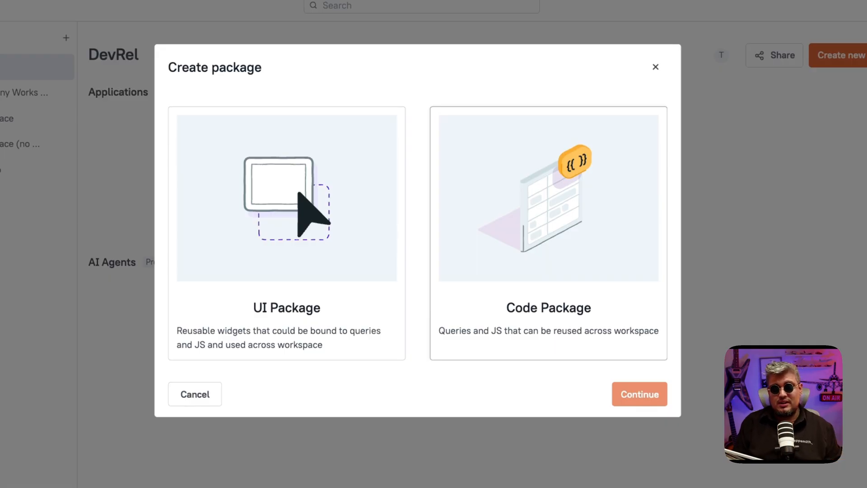
mouse_move(555, 253)
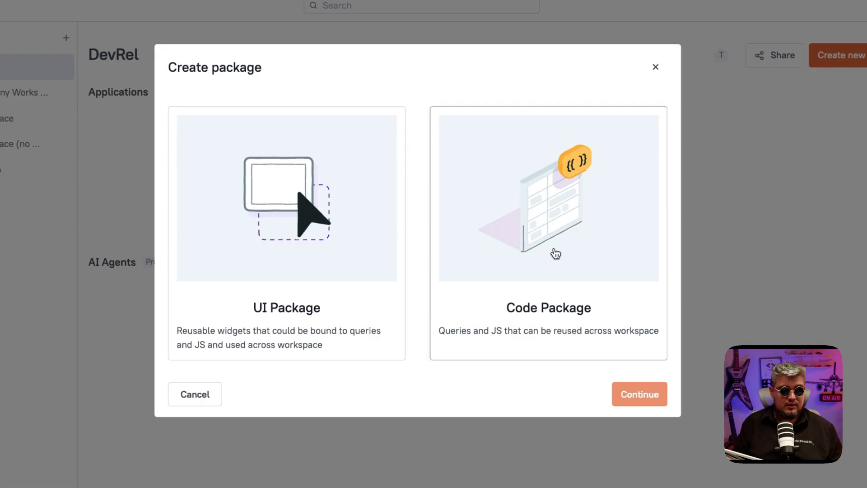
Select the UI Package type and continue, opening Untitled UI Package 1 with an empty UIModule1 canvas
click(286, 233)
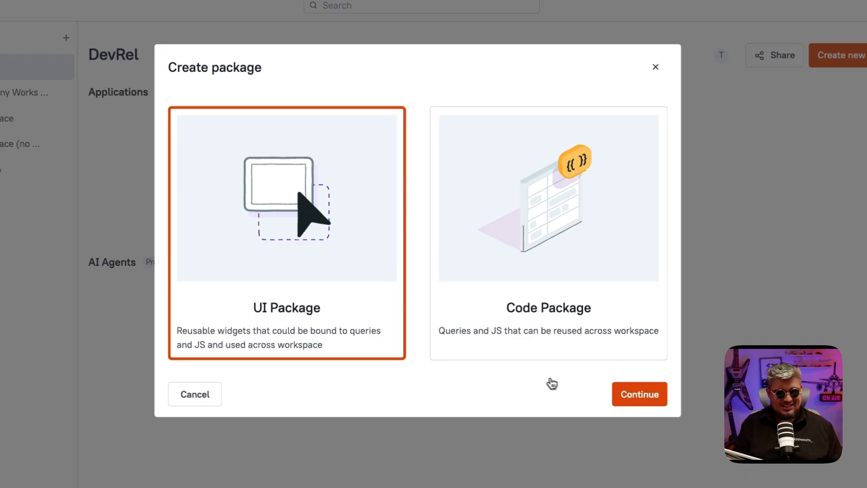
click(639, 394)
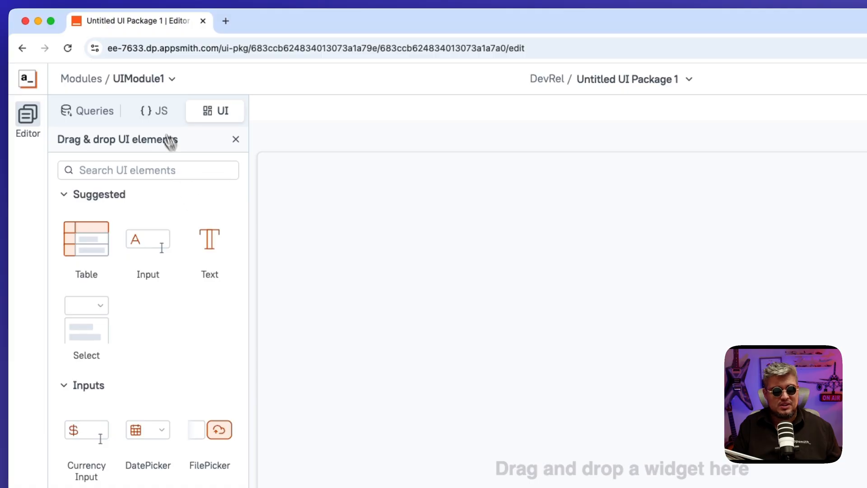
Tour UIModule1's empty JS, Queries and UI sections
click(153, 110)
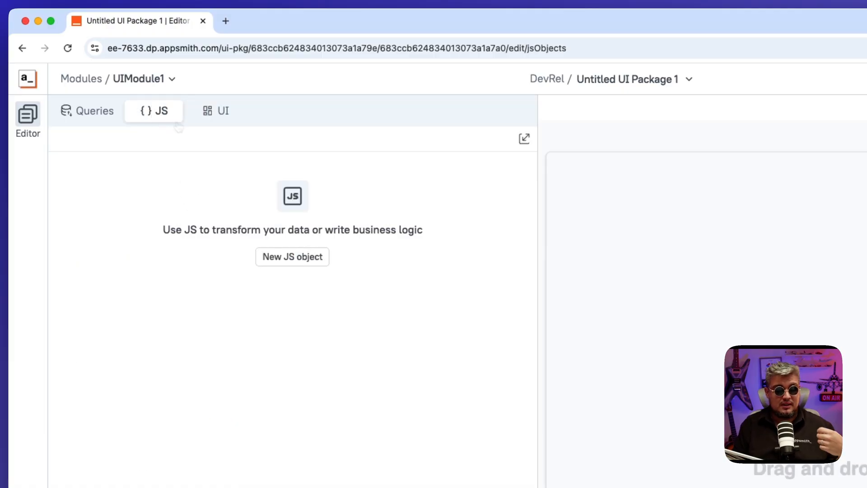
click(94, 110)
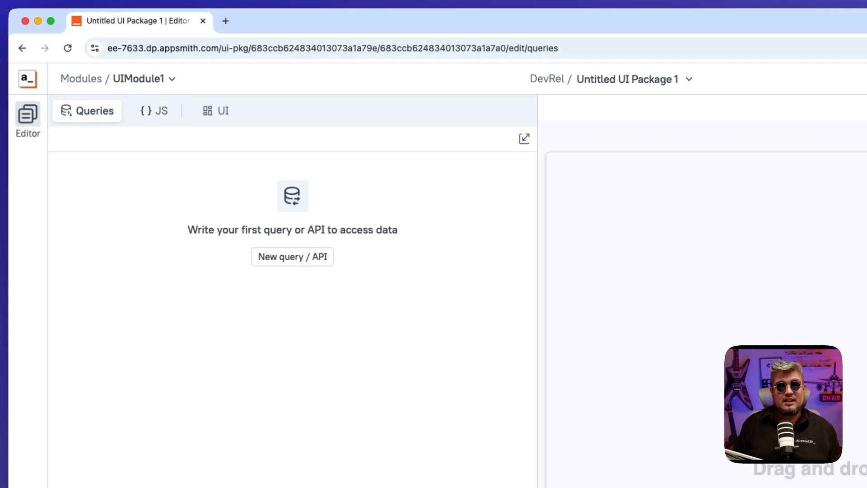
mouse_move(223, 111)
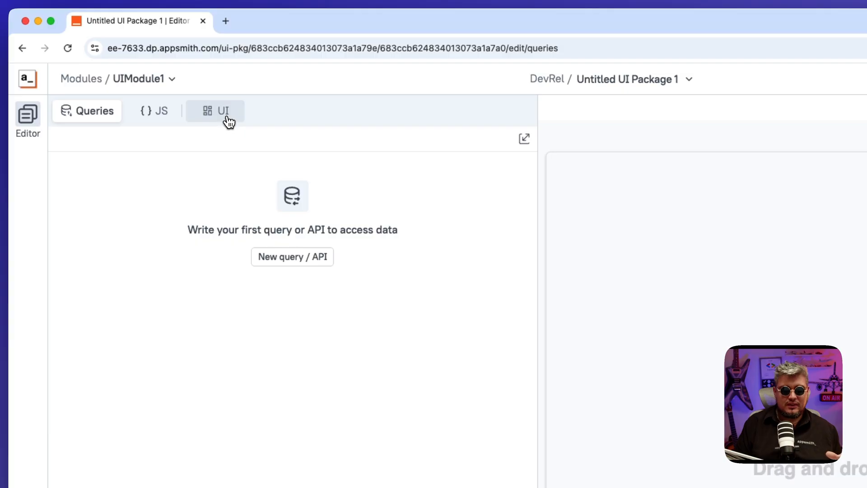
click(215, 111)
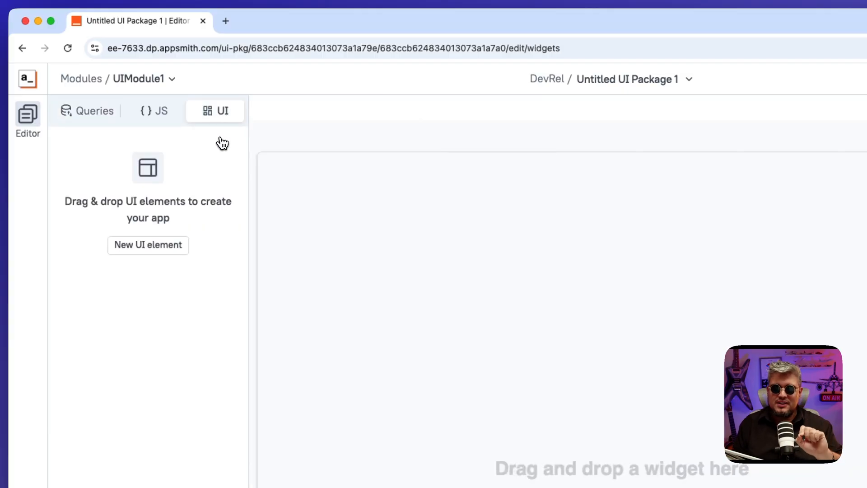
mouse_move(225, 145)
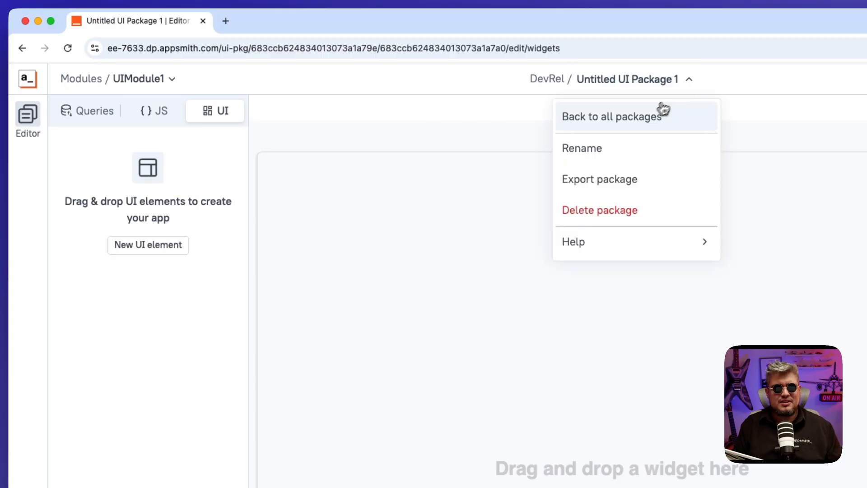
Rename 'Untitled UI Package 1' to 'UsersPackage'
click(582, 148)
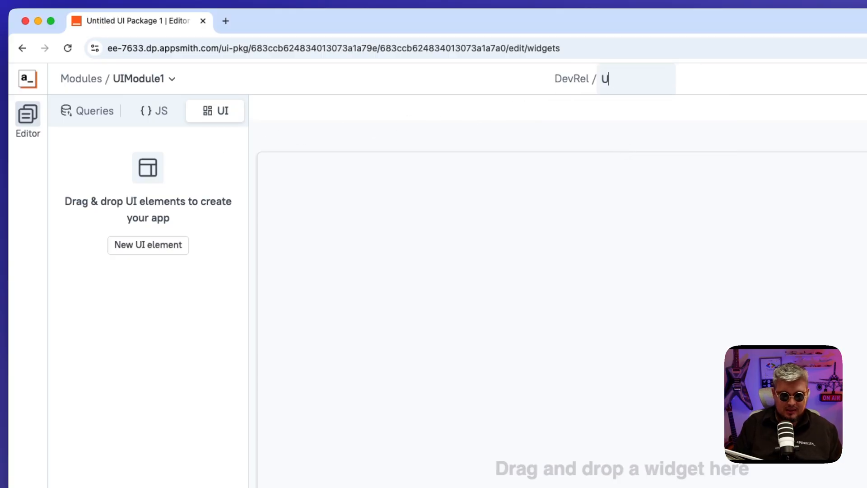
text(sersPackage)
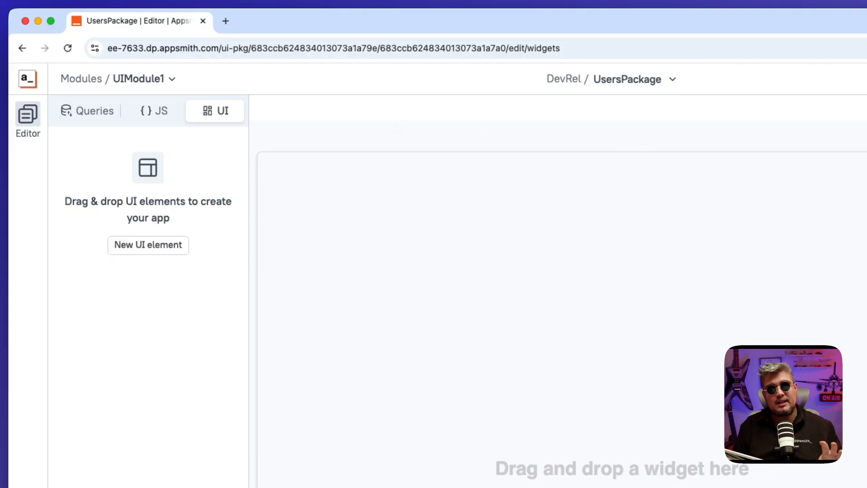
mouse_move(312, 105)
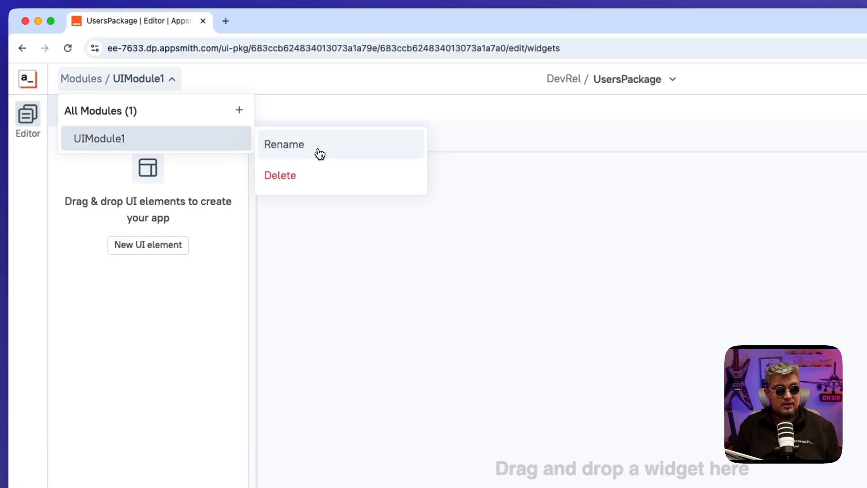
Rename module UIModule1 to UserReport and confirm
click(284, 144)
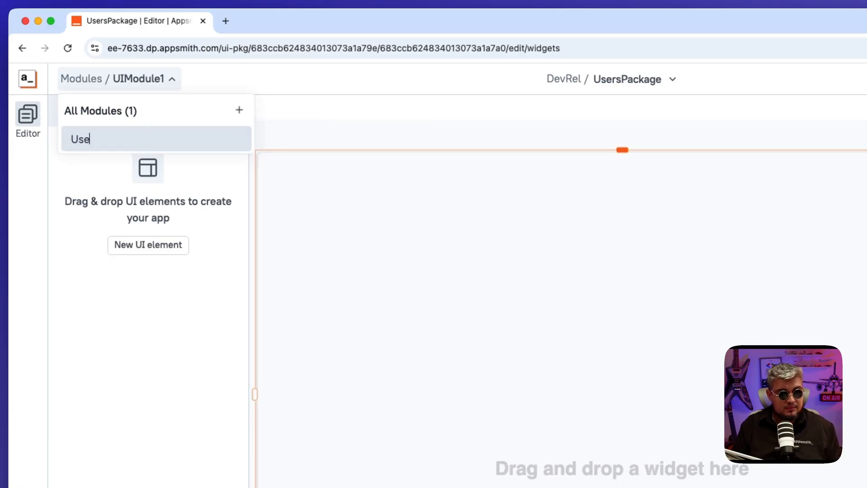
key(Return)
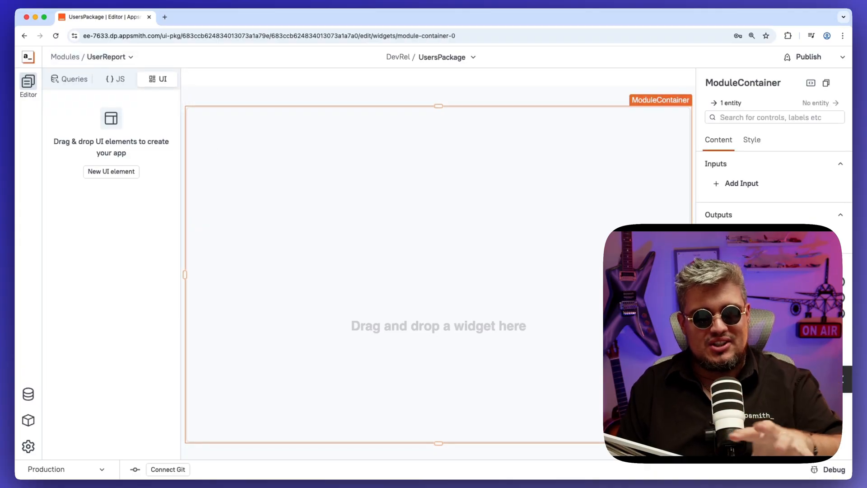
mouse_move(489, 112)
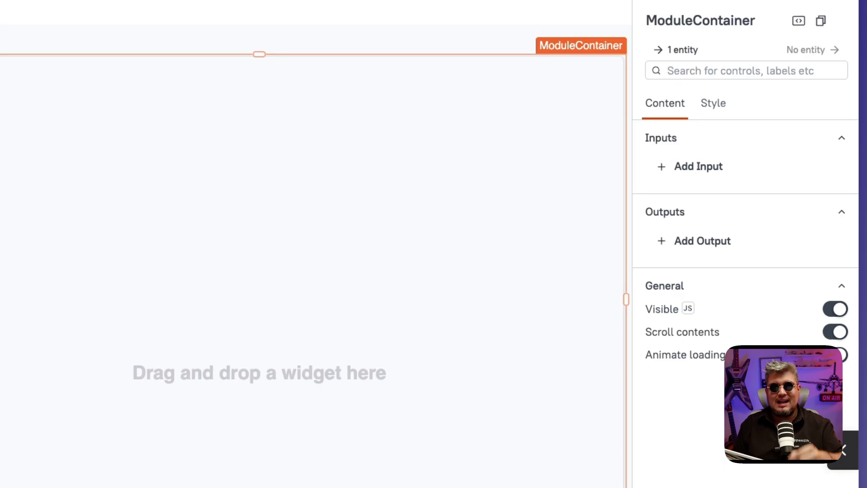
Add a module input named country with default value United States
click(698, 167)
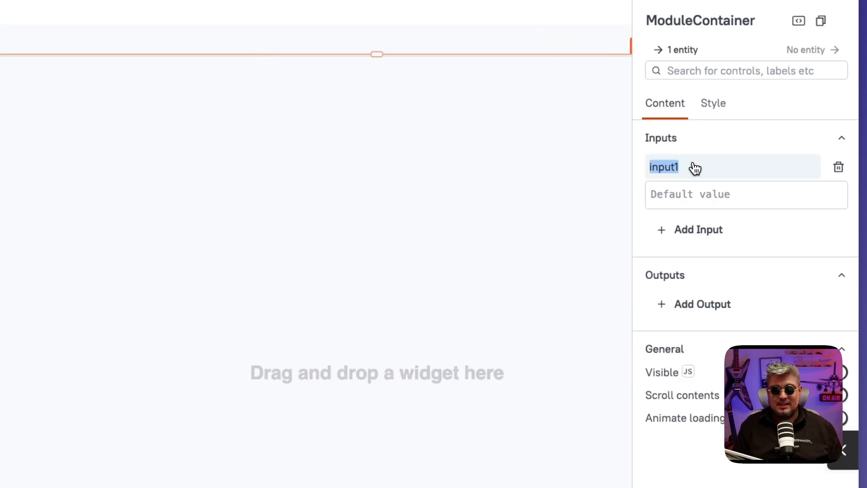
mouse_move(693, 169)
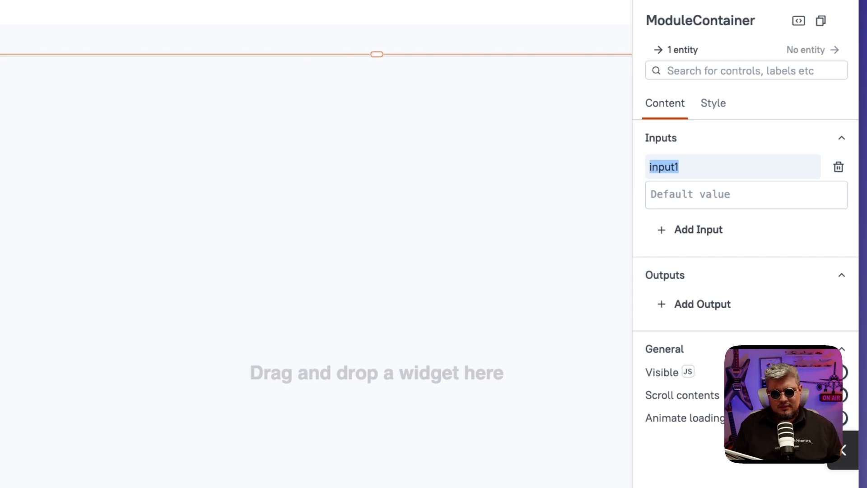
text(country)
click(746, 194)
text(Uni)
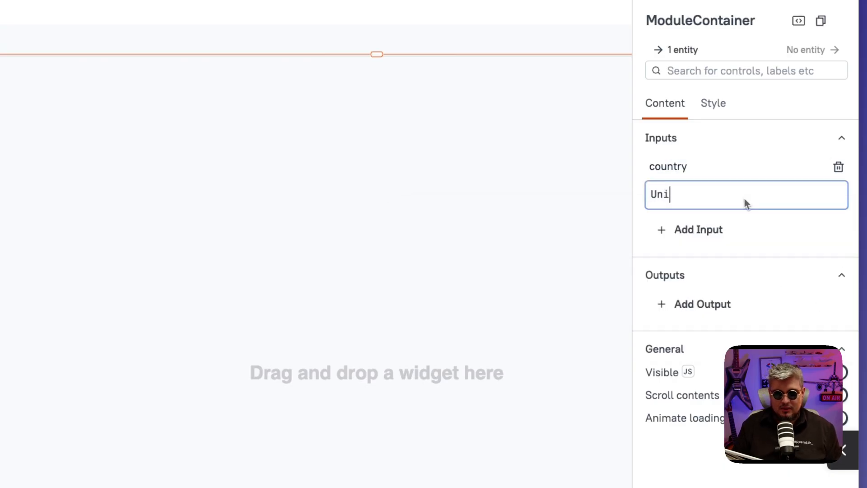
text(ted State)
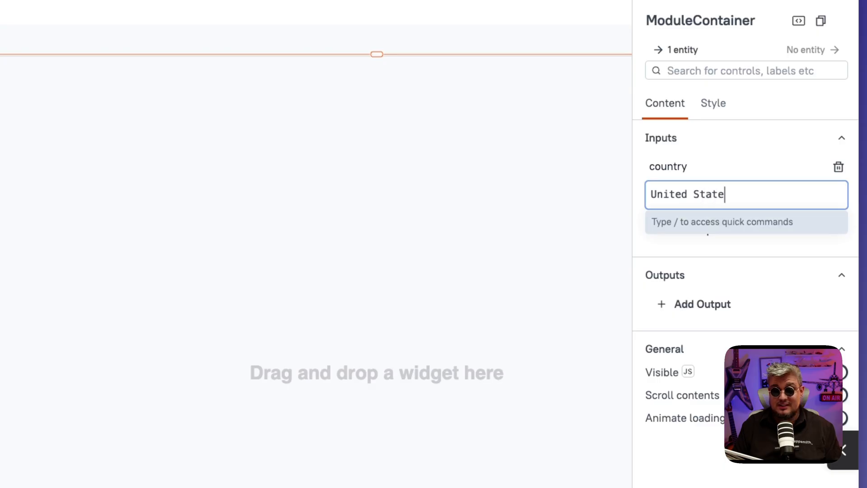
text(s)
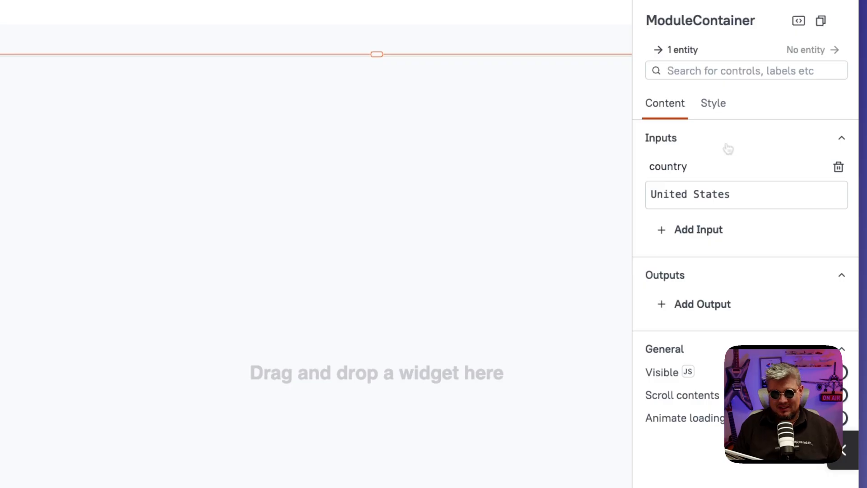
mouse_move(698, 230)
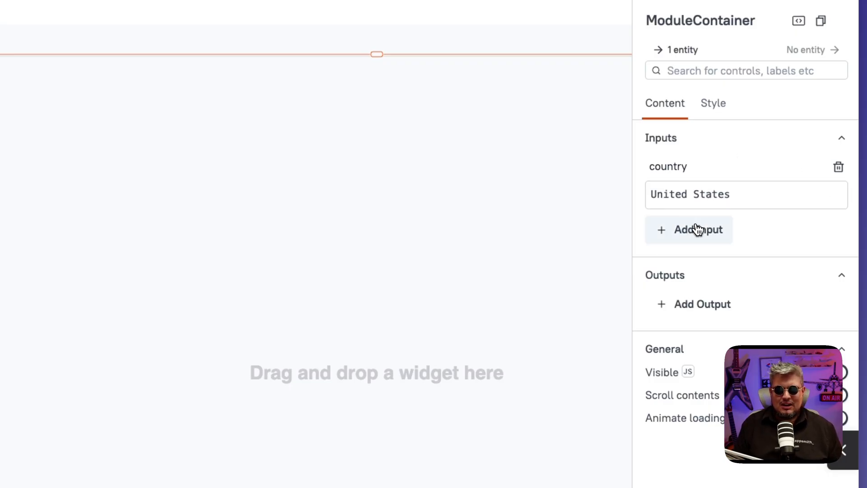
Add a second module input named limit with default value 20
click(698, 230)
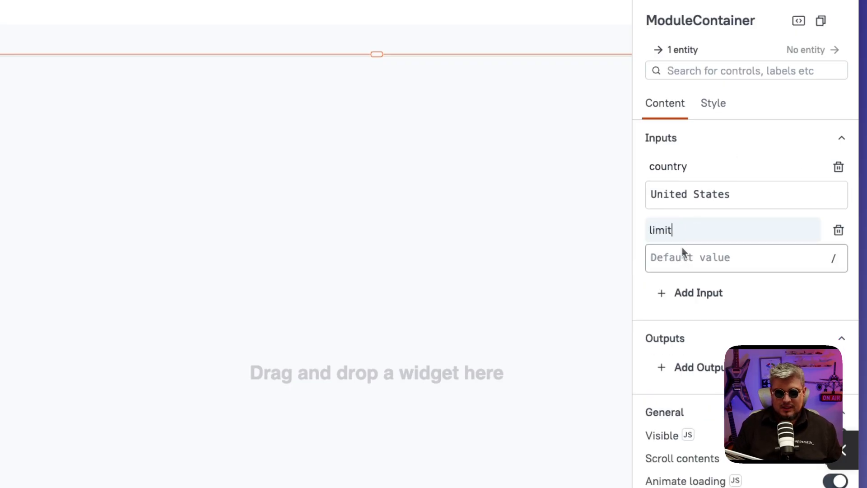
text(1)
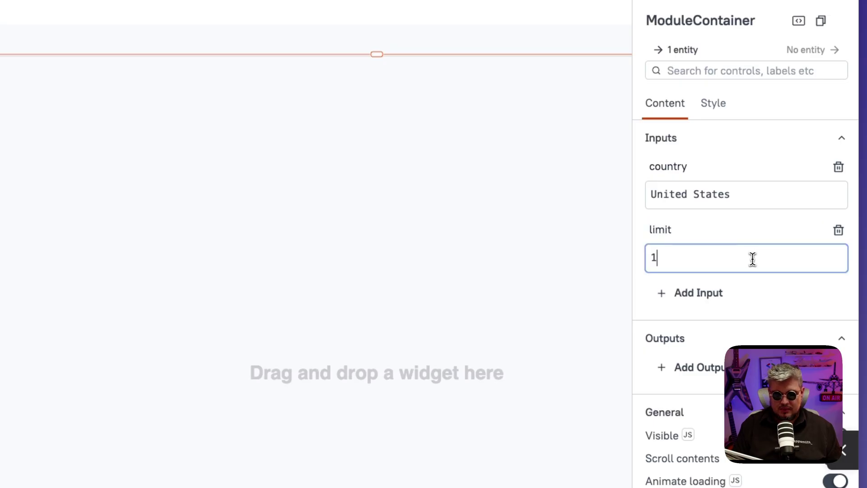
key(Backspace)
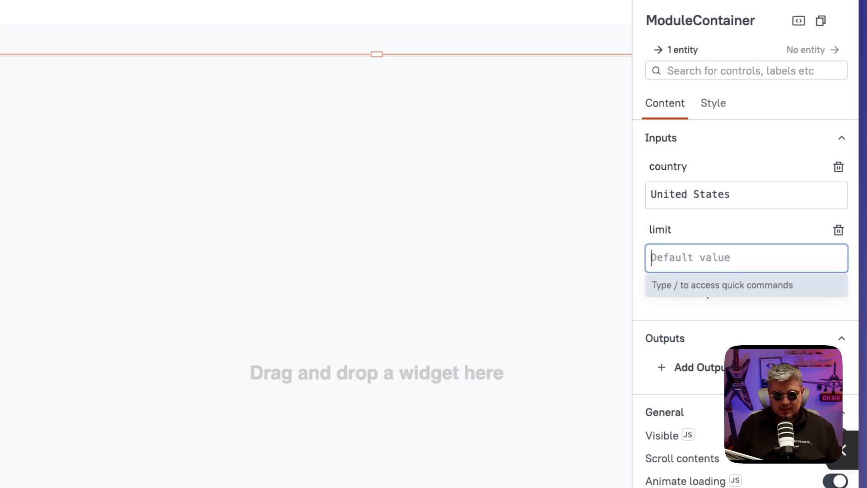
text(20)
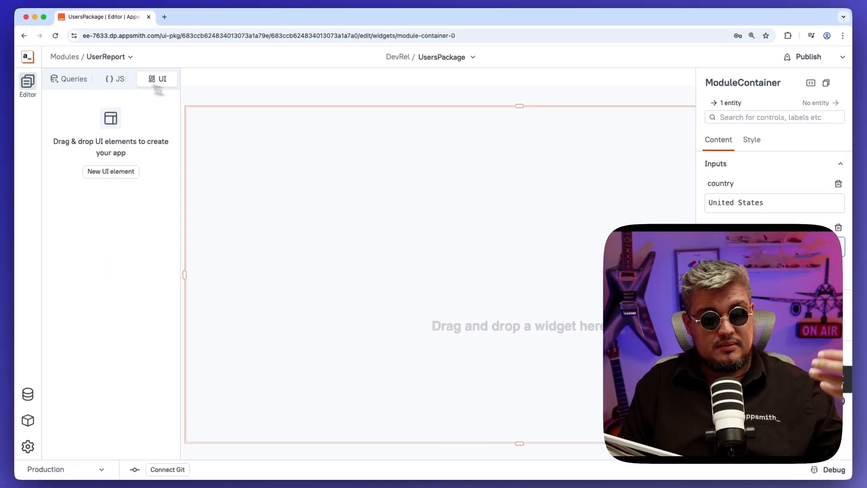
Create Query1 on the Users datasource and run the default SELECT returning 10 user records
click(116, 79)
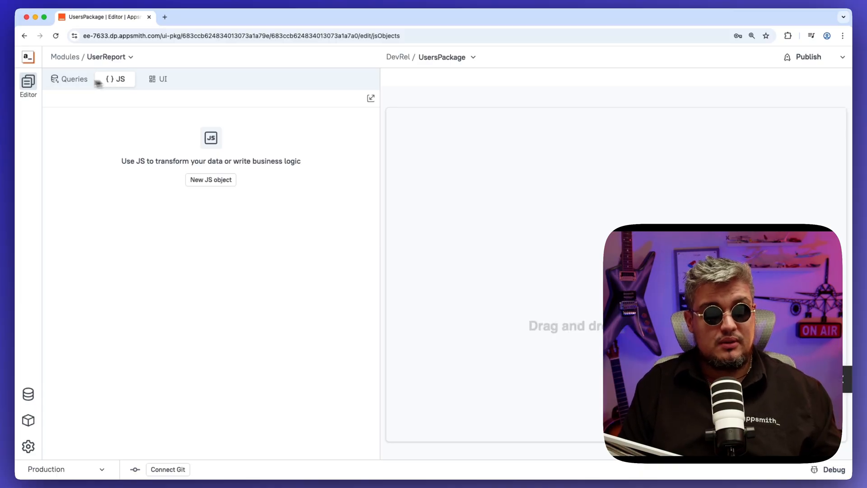
click(74, 78)
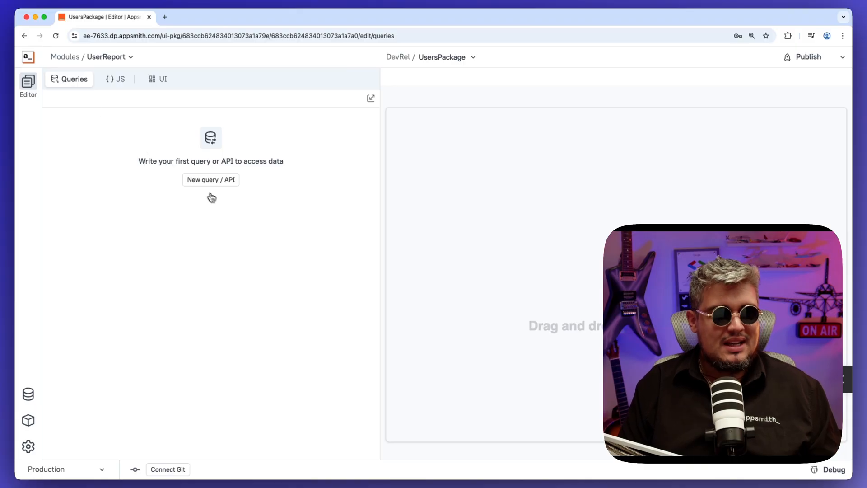
click(211, 179)
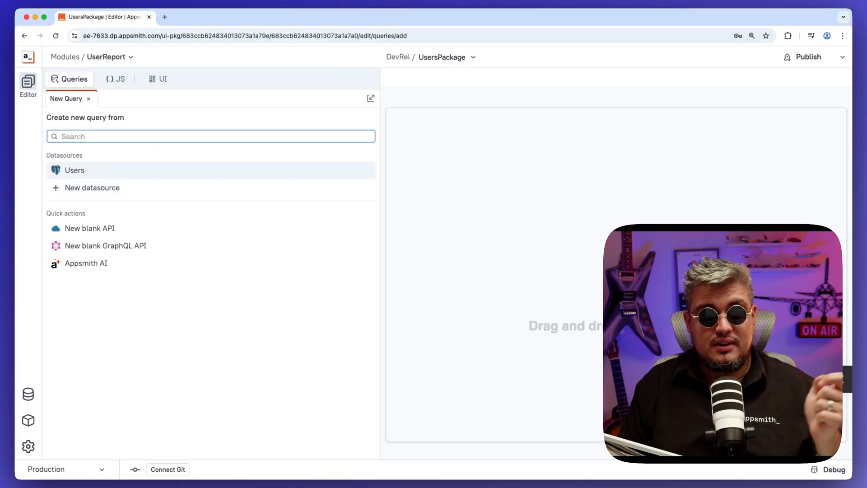
click(75, 170)
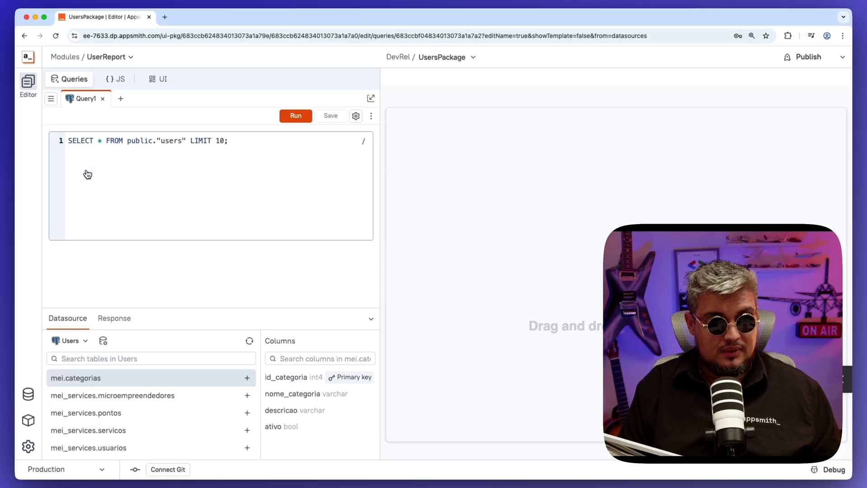
click(296, 116)
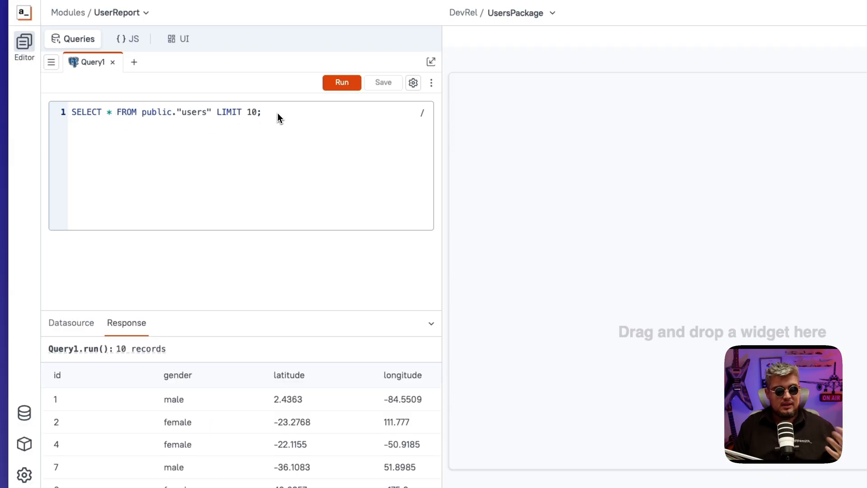
scroll(right, 3)
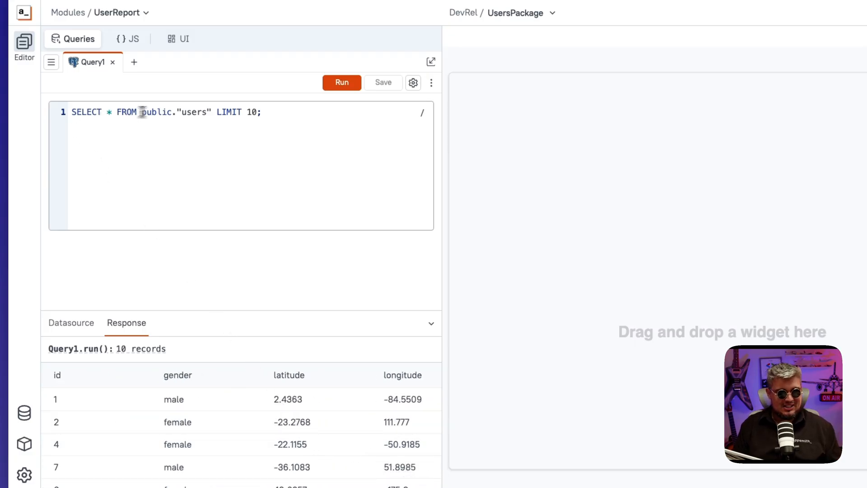
Extend Query1 with WHERE country = {{inputs.country}} LIMIT {{inputs.limit}}
text(WHERE)
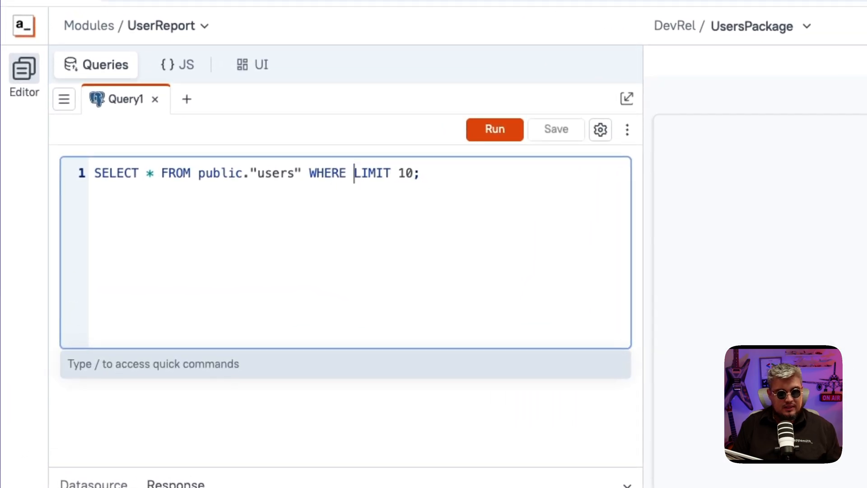
text(country = {{)
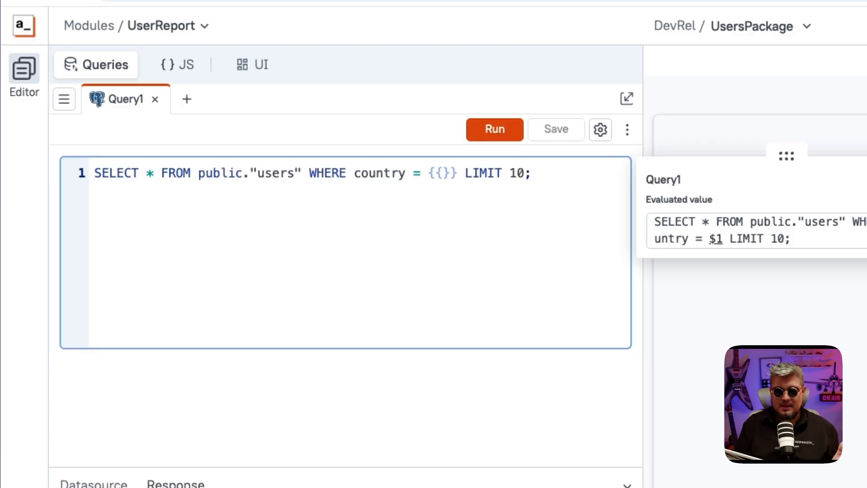
text(in)
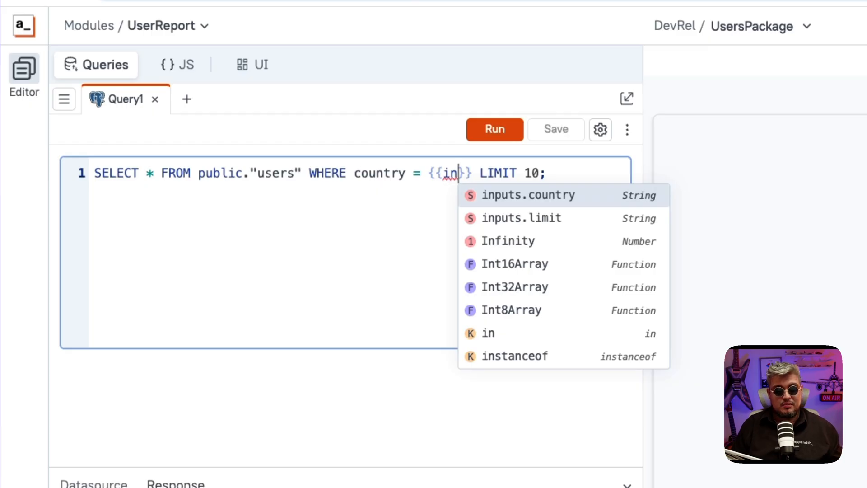
click(528, 195)
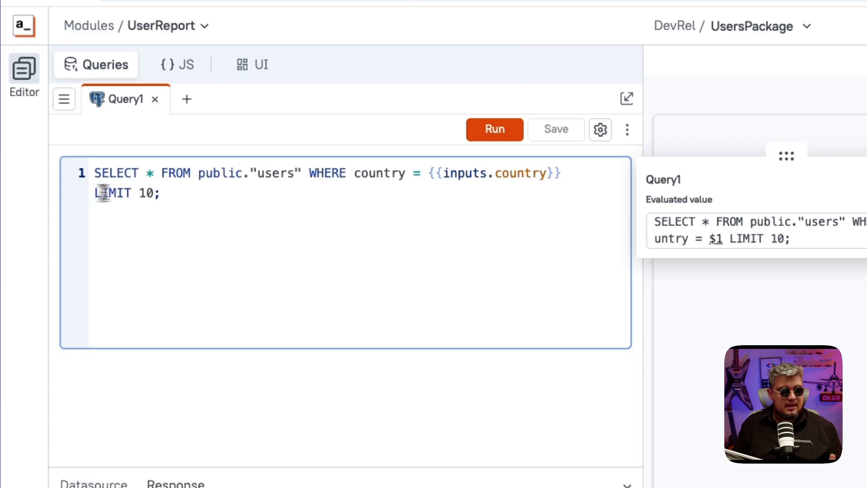
text({{)
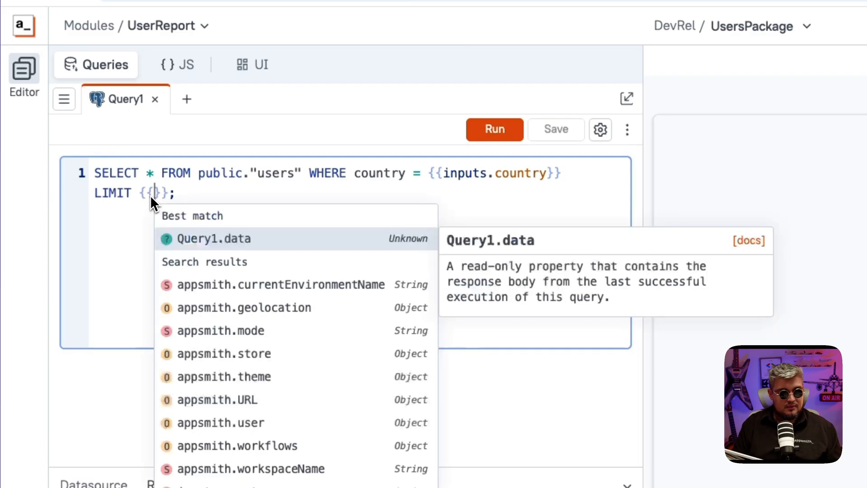
text(in)
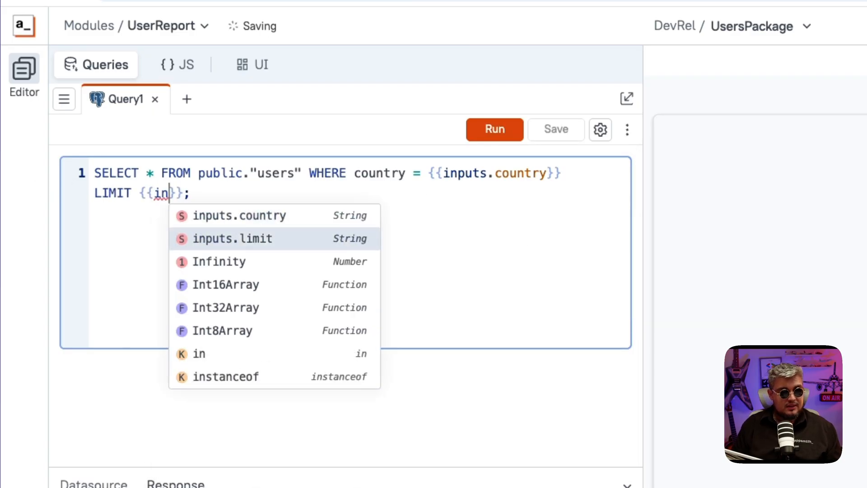
click(233, 238)
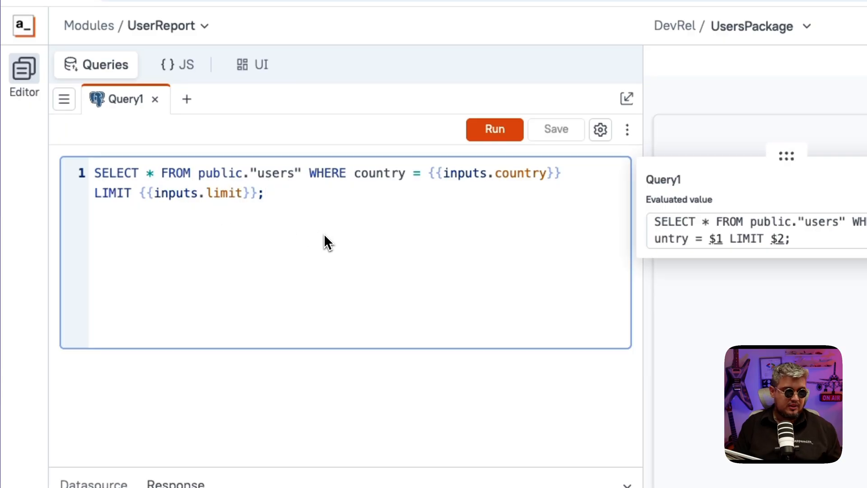
Run the filtered users query, returning 20 United States records
click(494, 129)
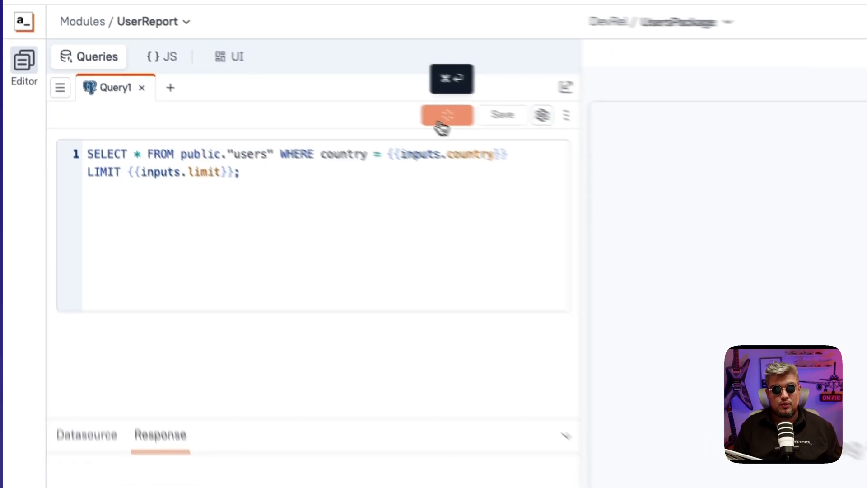
click(341, 82)
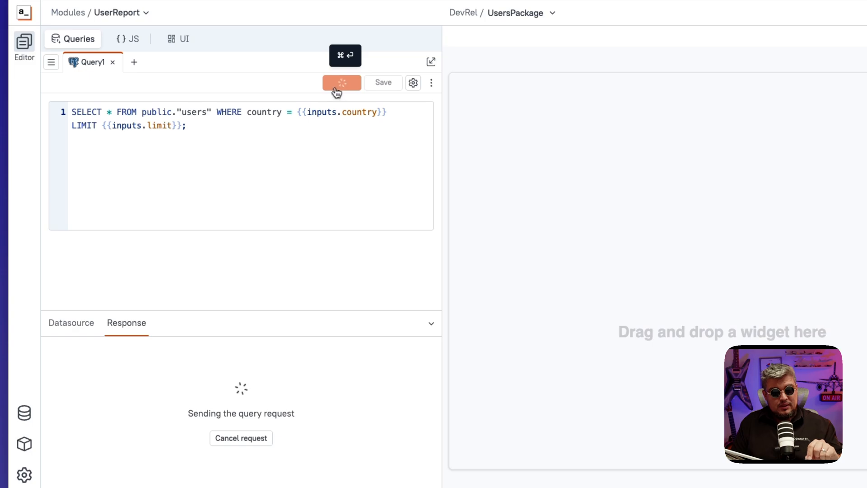
click(341, 82)
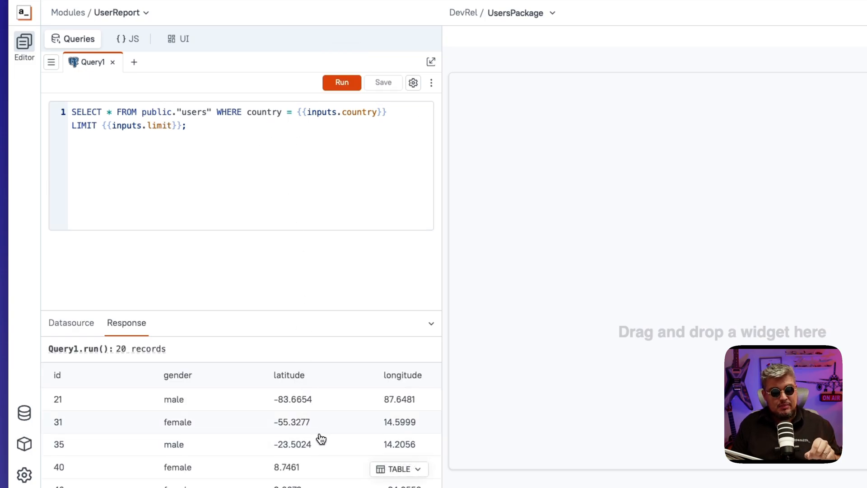
scroll(right, 3)
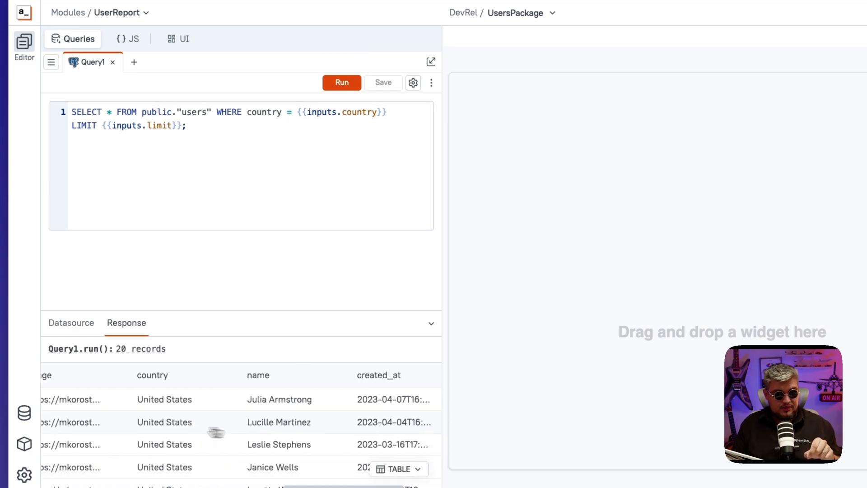
mouse_move(146, 422)
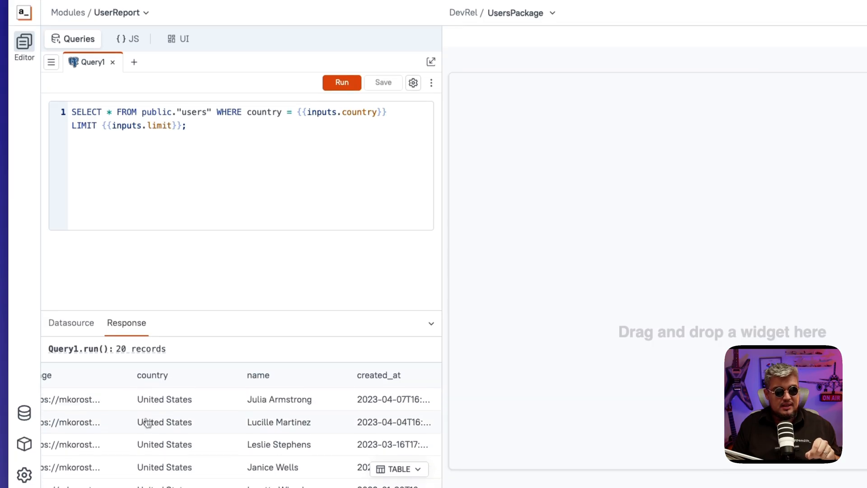
mouse_move(142, 349)
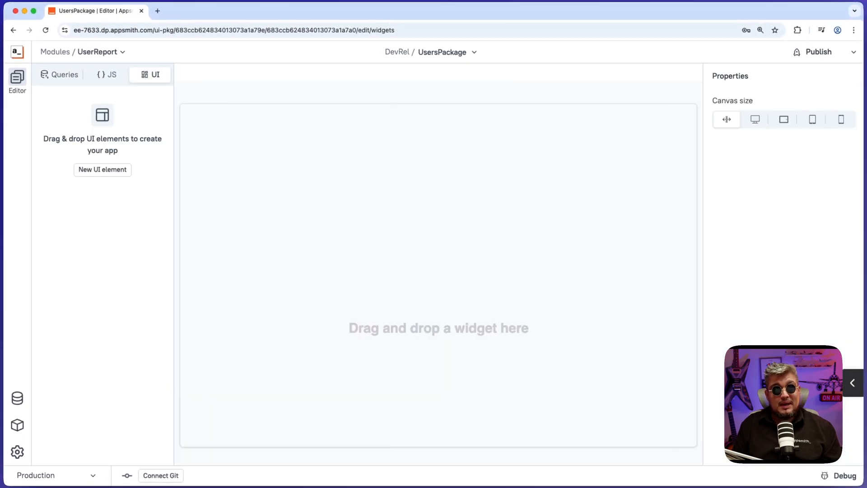
Drop a Table1 widget and connect its data to getUsersByCountry, showing 20 United States users
click(102, 169)
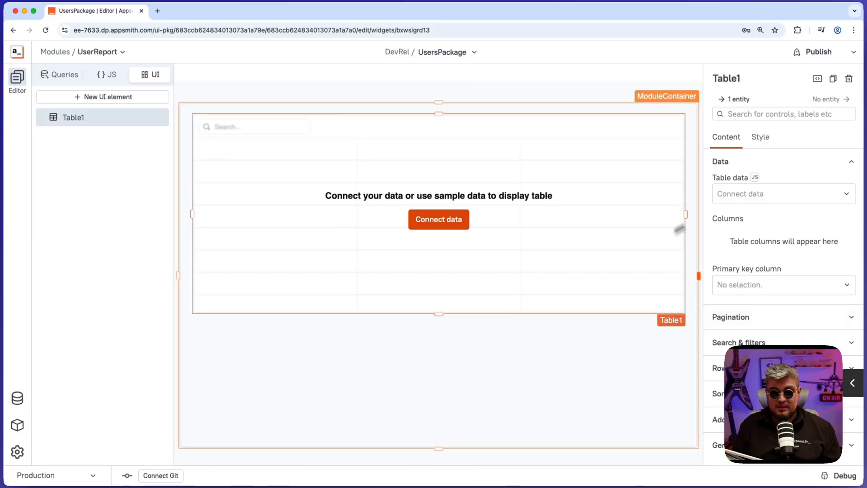
click(783, 193)
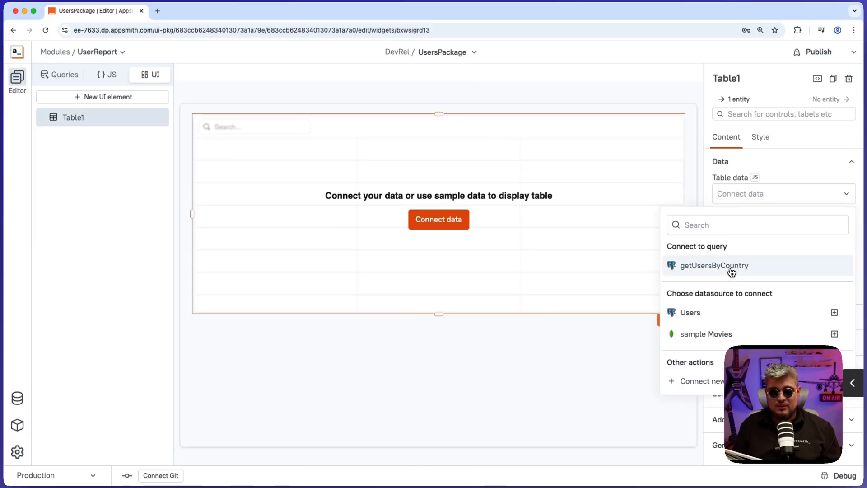
click(713, 265)
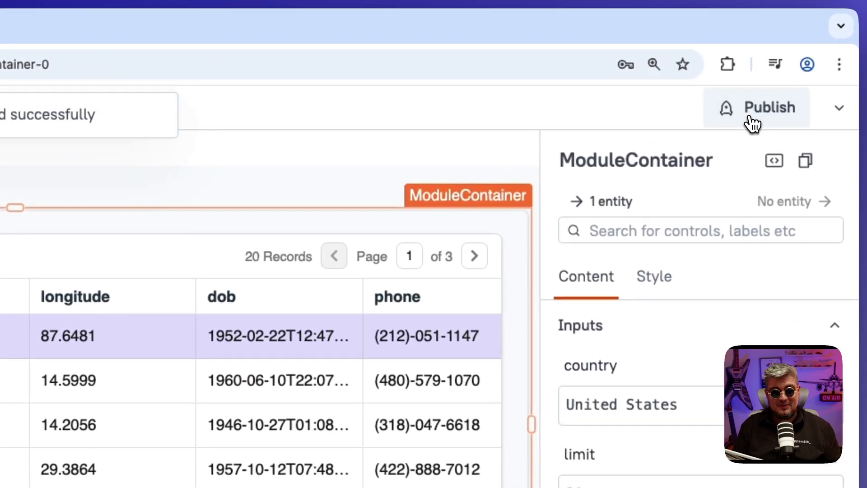
Publish UsersPackage and create a new application in the DevRel workspace
click(768, 108)
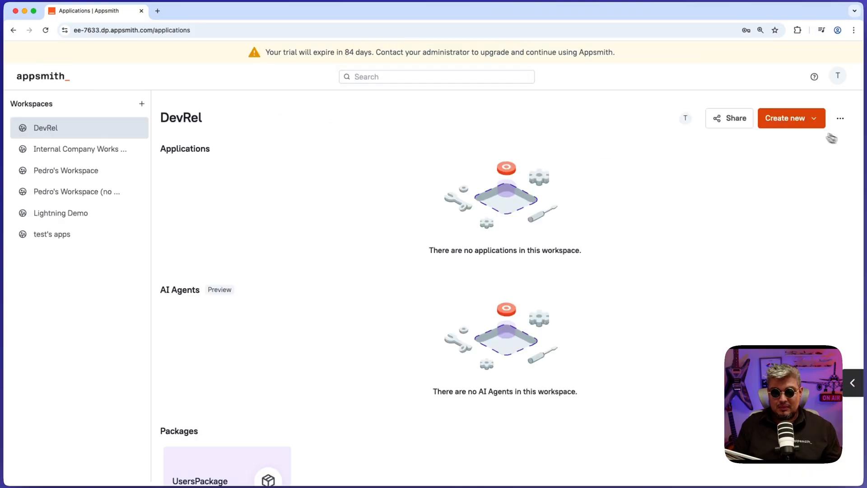
click(786, 117)
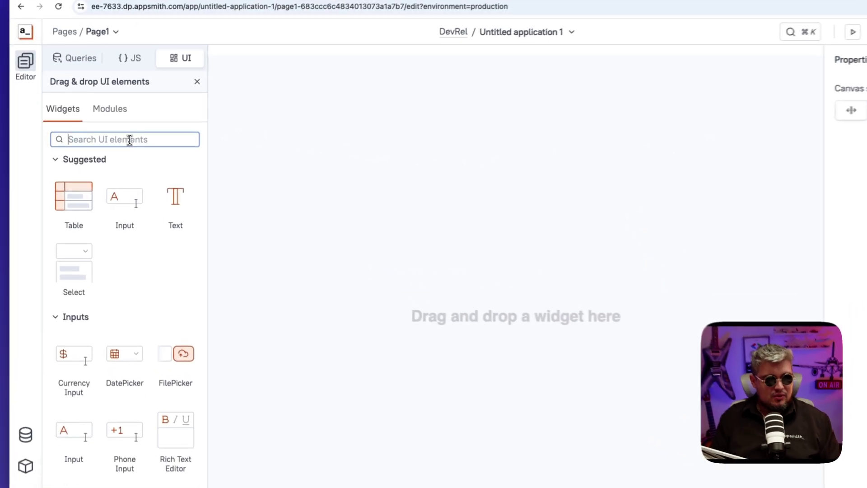
Start editing the Select1 dropdown's properties after bringing back the UI element catalogue
text(coni)
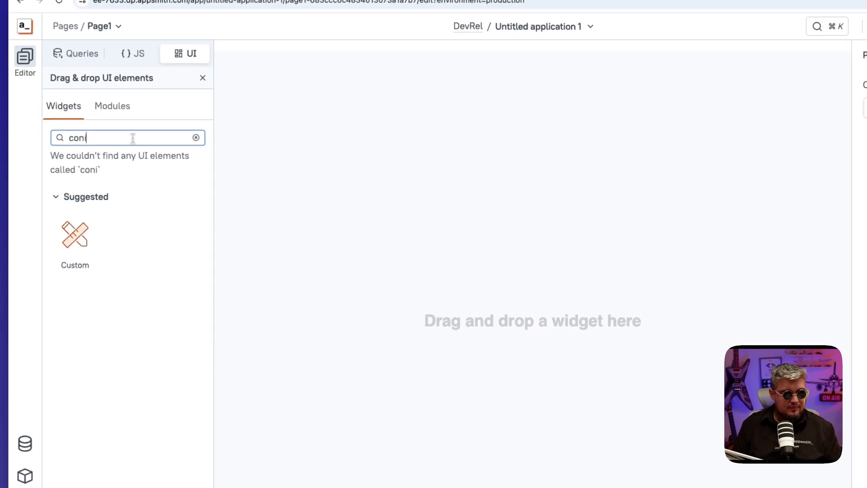
key(Backspace)
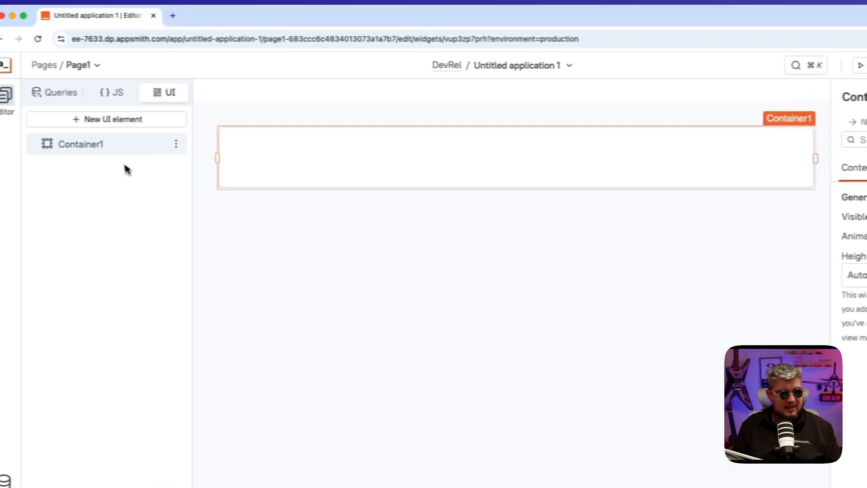
click(106, 119)
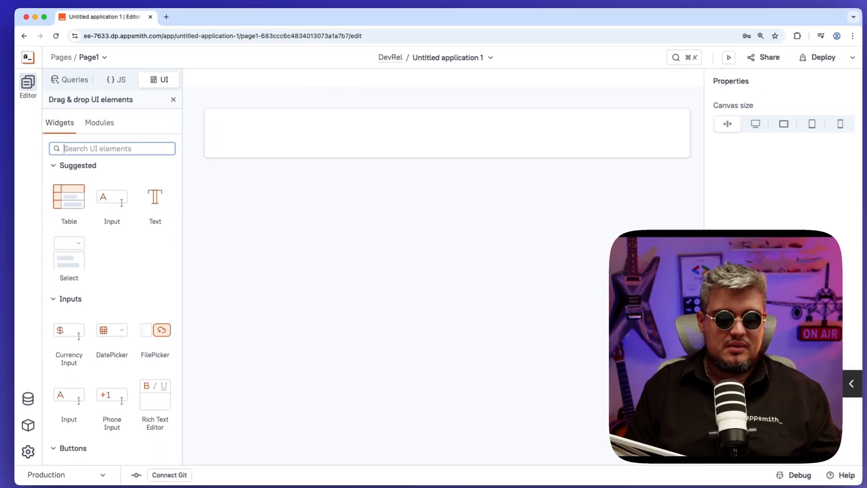
mouse_move(110, 327)
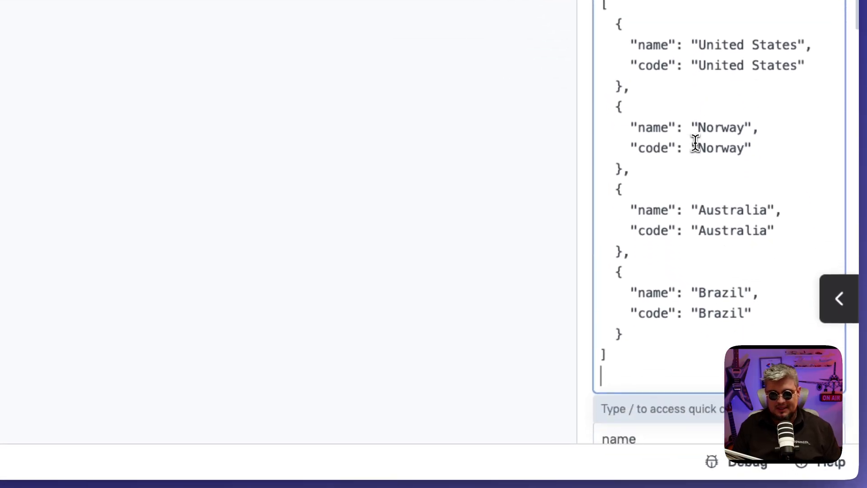
scroll(down, 3)
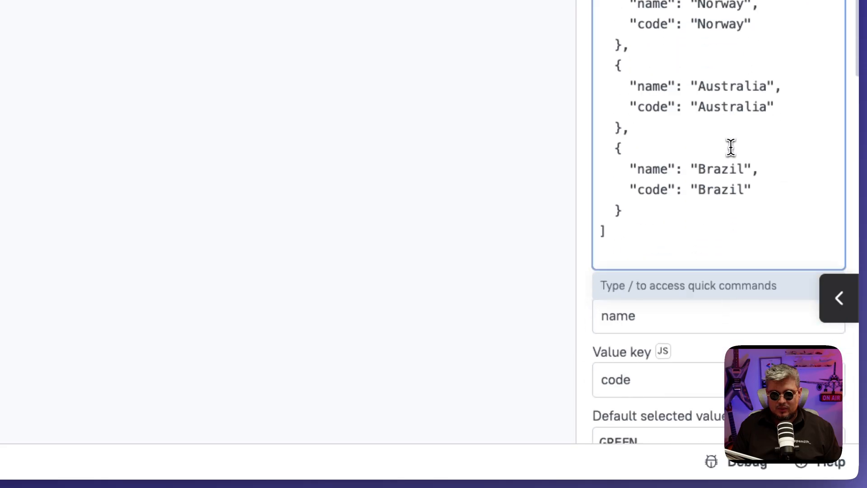
scroll(down, 3)
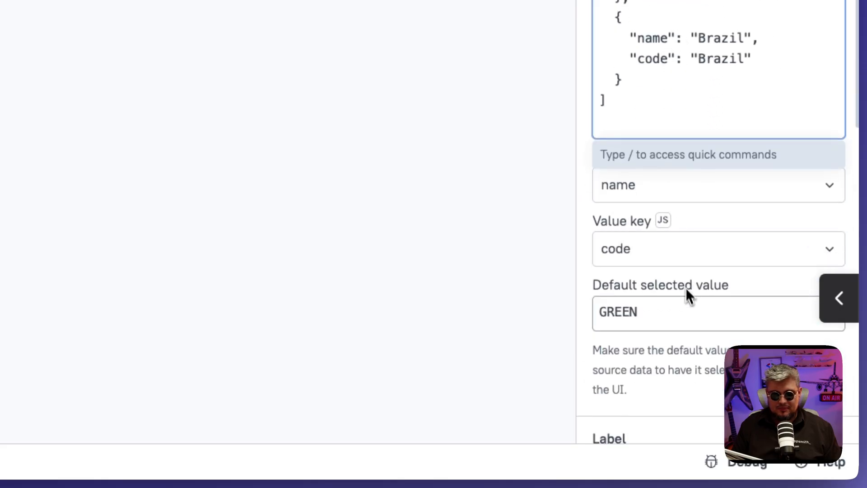
Give Select1 the default selected value United States and the label Country
text(Unite)
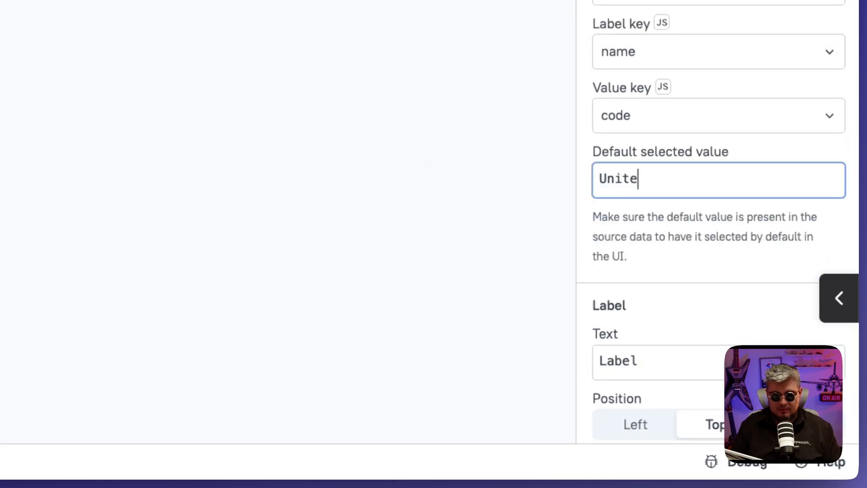
text(d States)
click(719, 360)
text(Country)
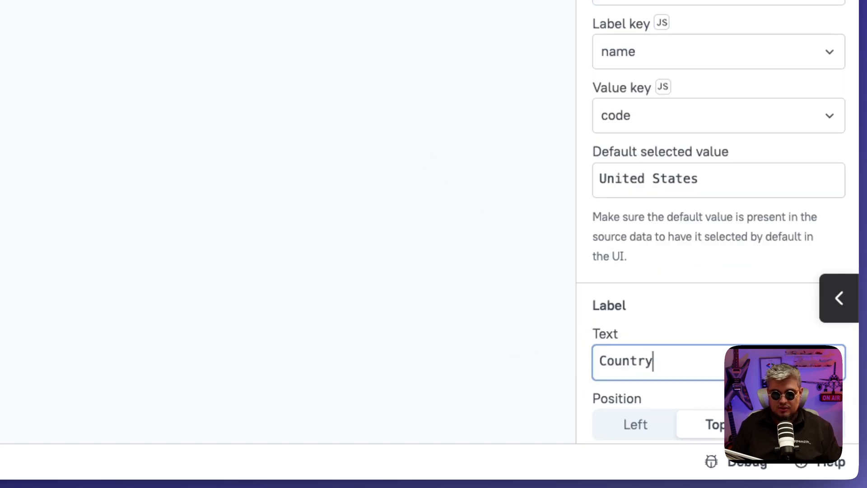
scroll(down, 3)
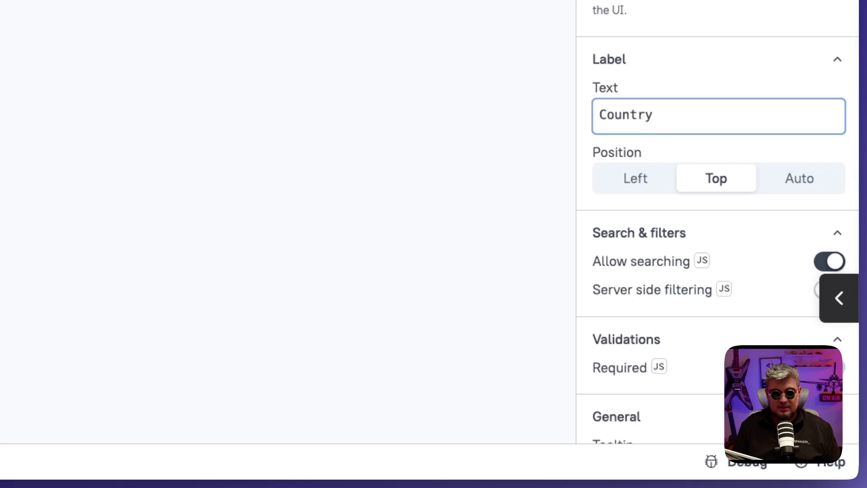
click(838, 297)
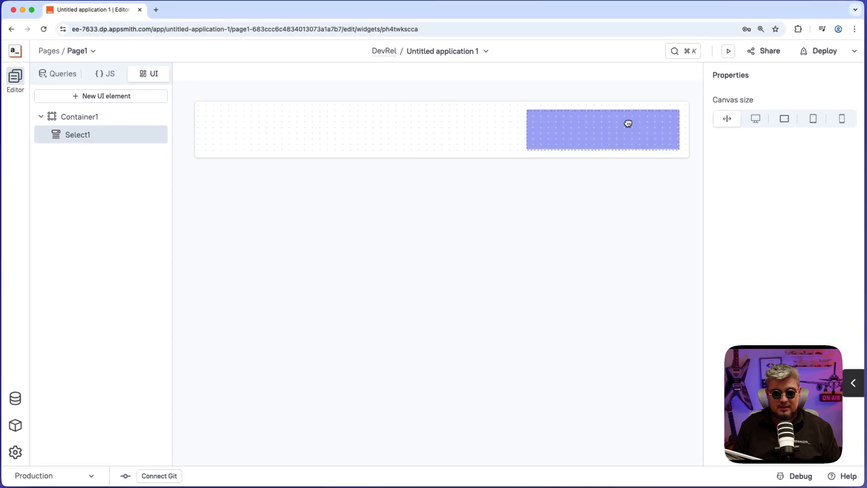
Add a Number input beside the dropdown with default value 100 and label Limit
click(102, 95)
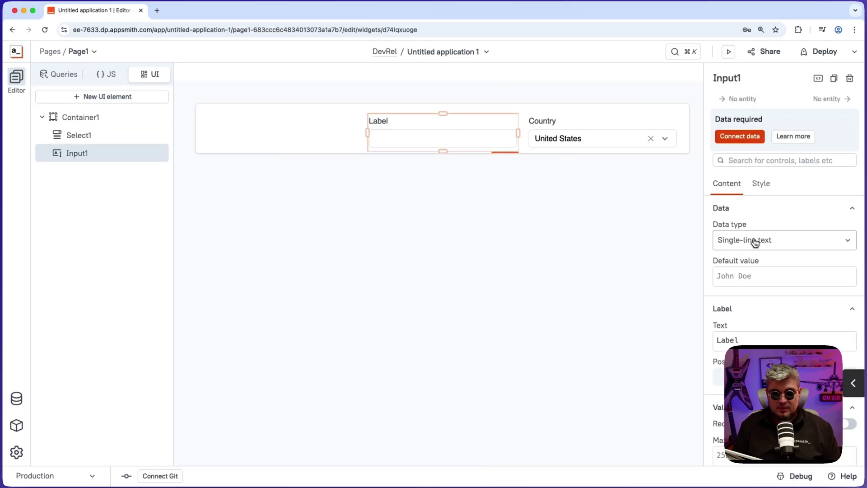
click(784, 240)
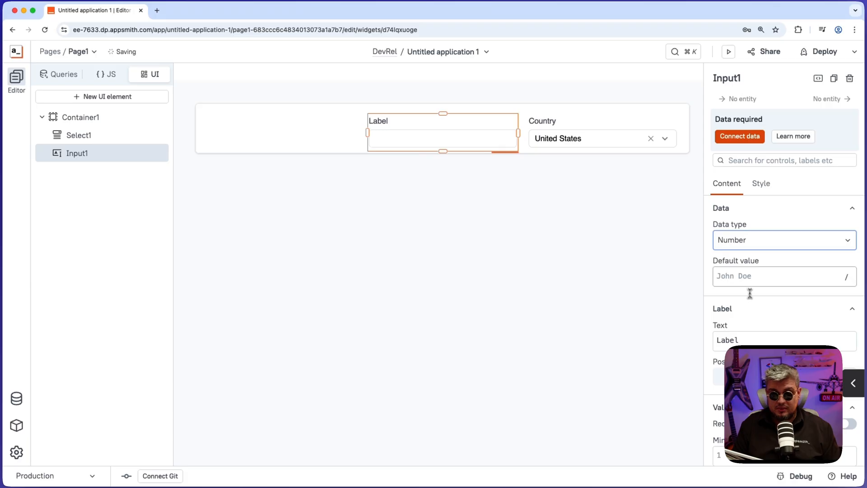
text(100)
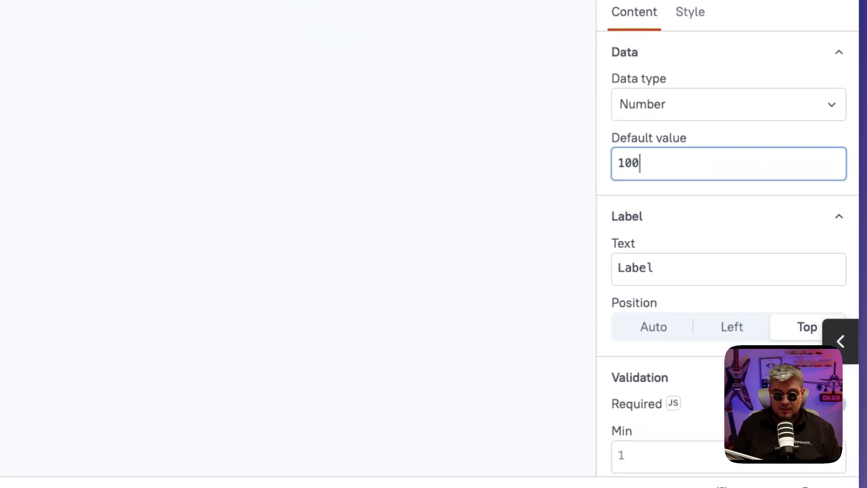
scroll(down, 3)
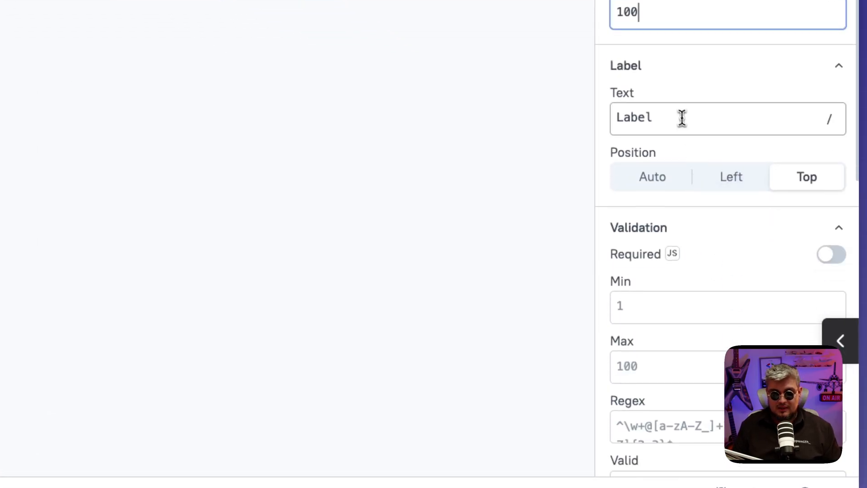
text(Limit)
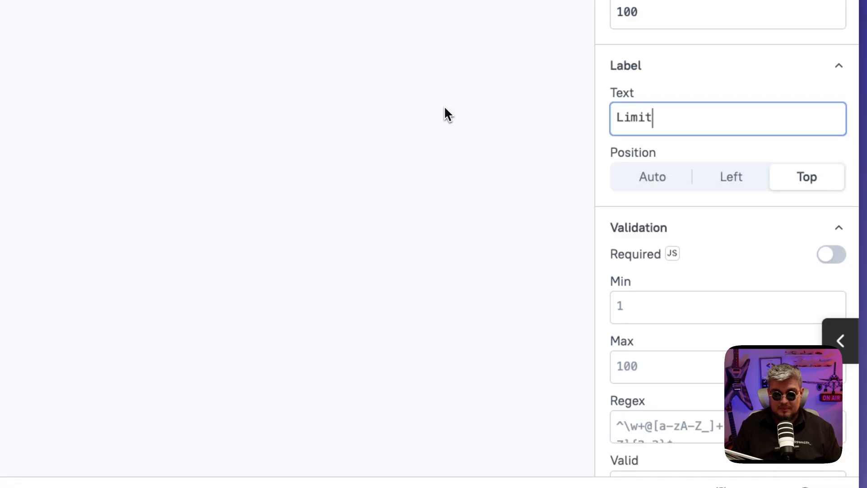
mouse_move(443, 34)
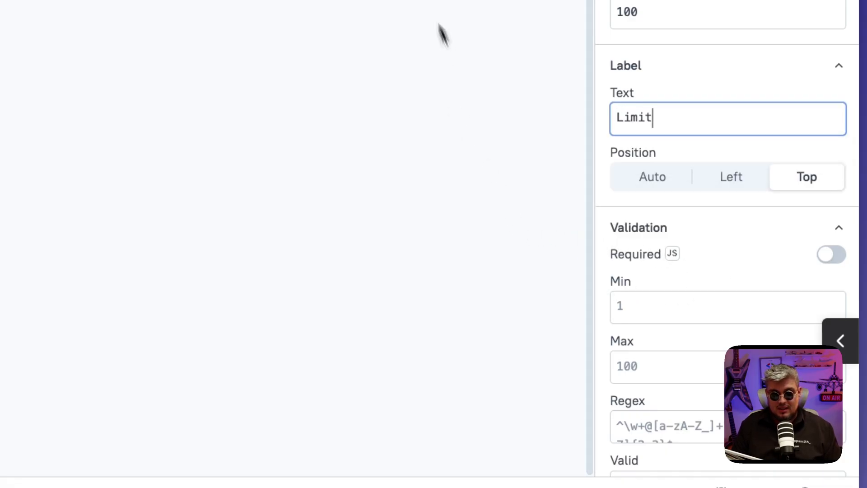
scroll(down, 3)
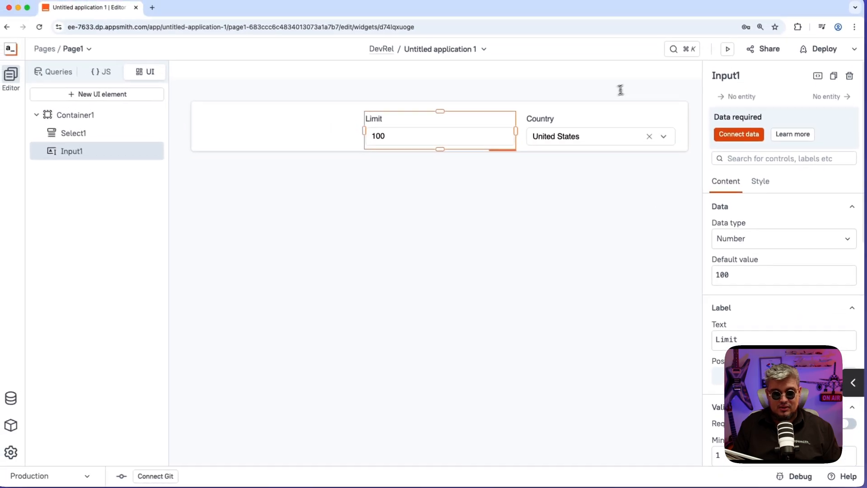
Rename Select1 to countryDropdown and Input1 to limit
click(600, 137)
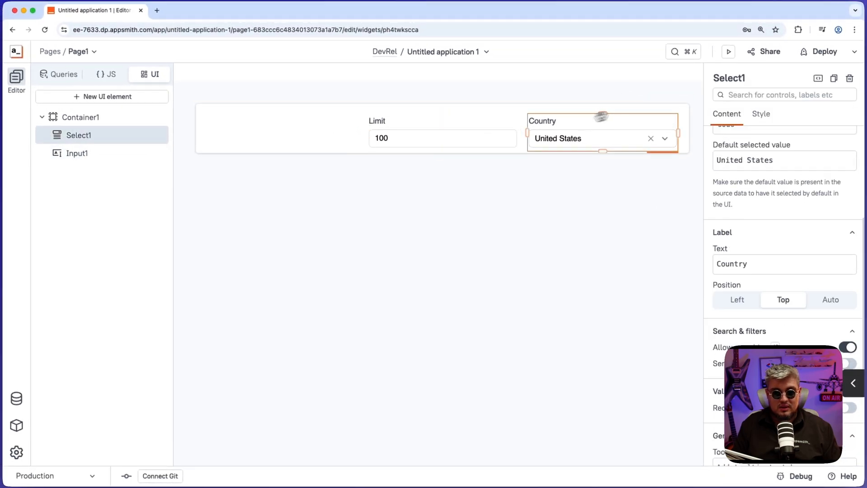
text(countryDropdown)
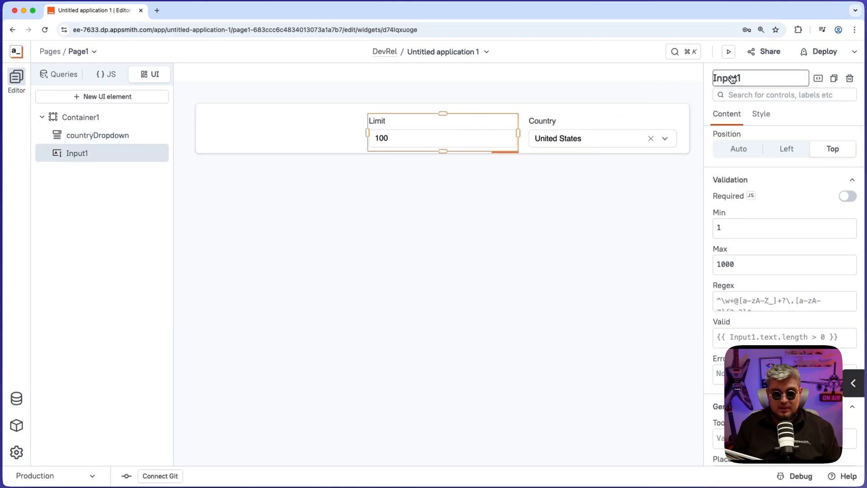
text(lii)
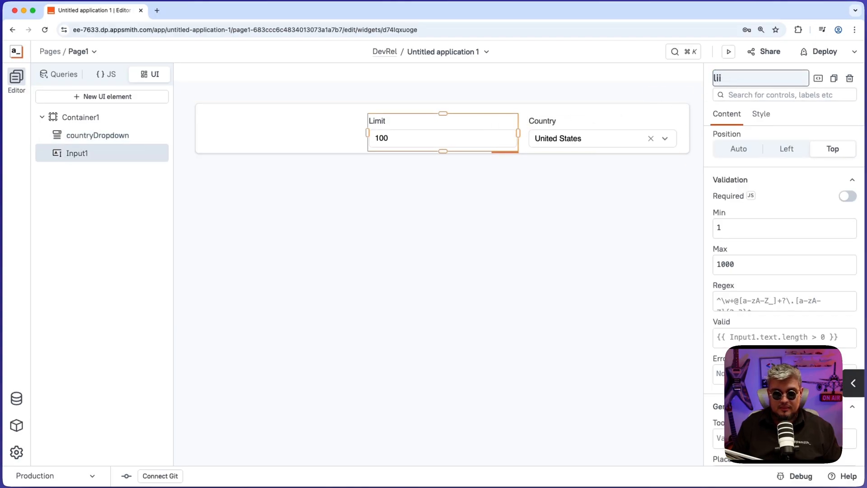
text(limit)
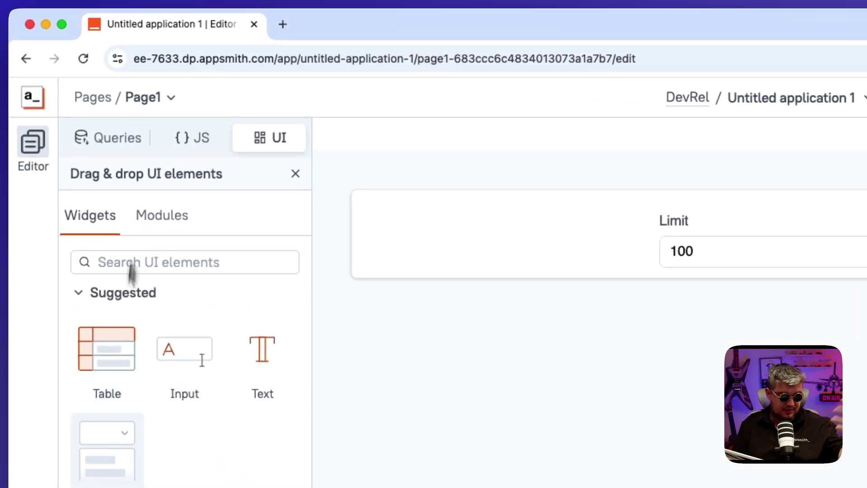
Drag the UserReport module from the Modules tab onto the canvas below the container
click(162, 215)
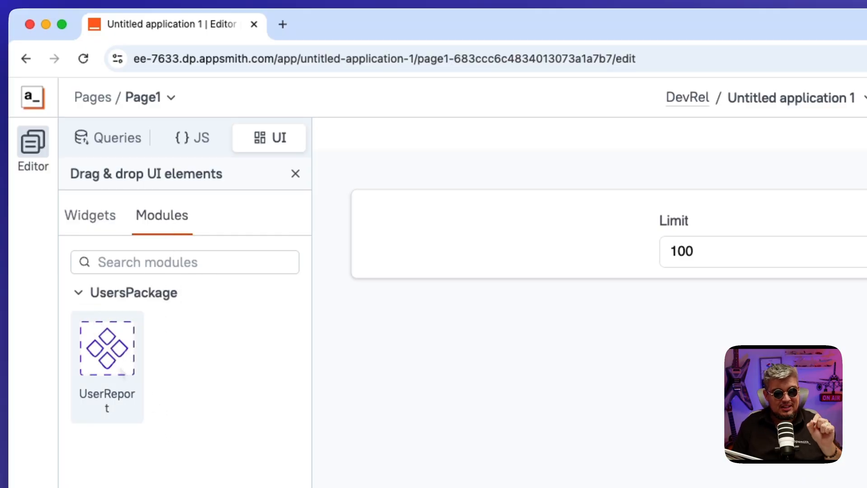
mouse_move(142, 355)
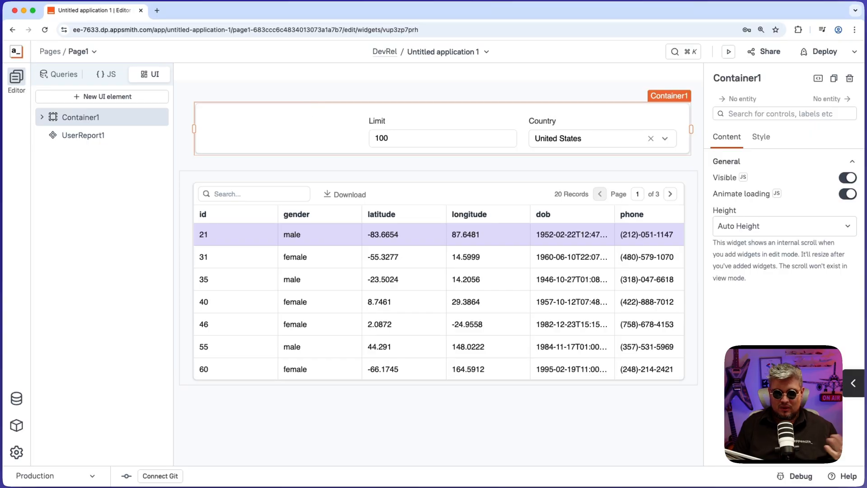
click(87, 135)
text({{}})
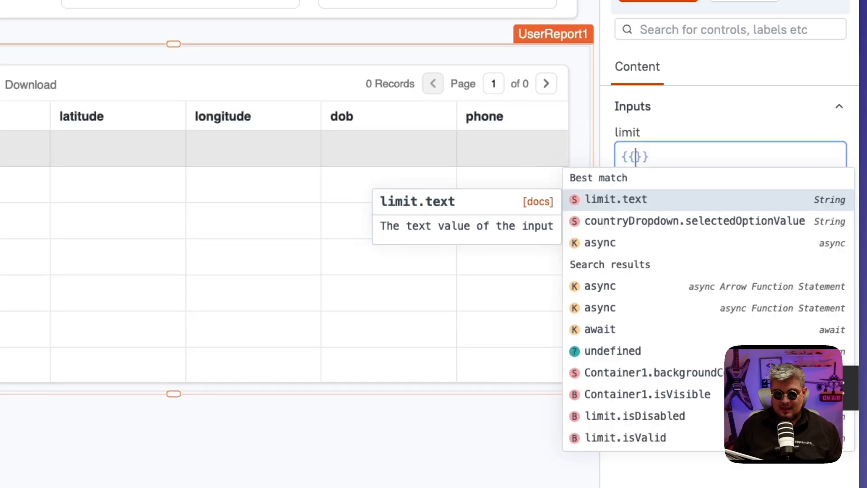
Bind UserReport1's limit to {{limit.text}} and country to {{countryDropdown.selectedOptionValue}}
click(616, 198)
text({{)
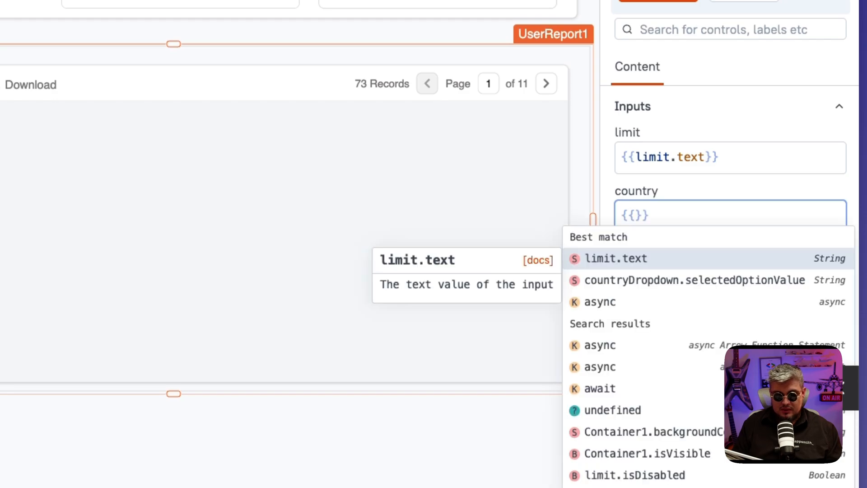
text(co)
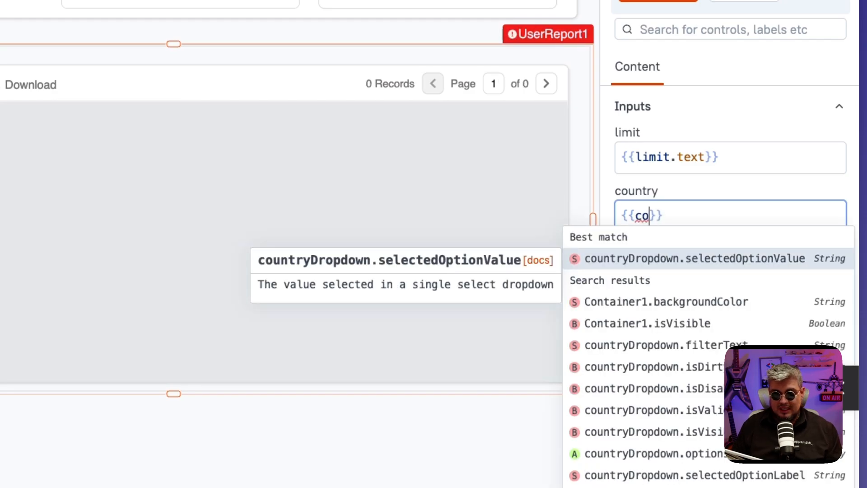
click(694, 258)
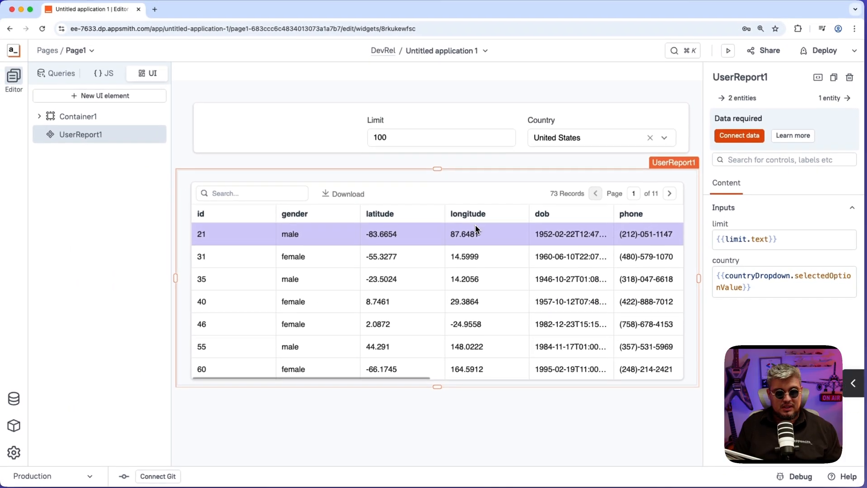
Check the table's country column and set the Limit input to 2
click(441, 137)
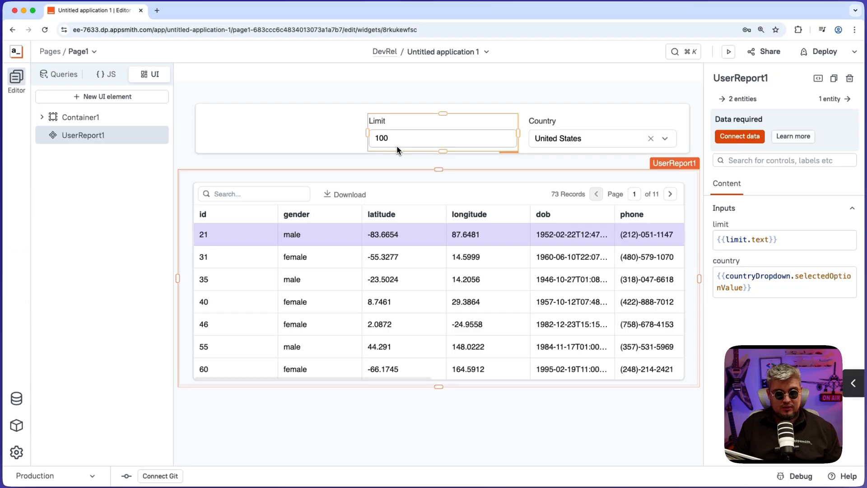
click(567, 138)
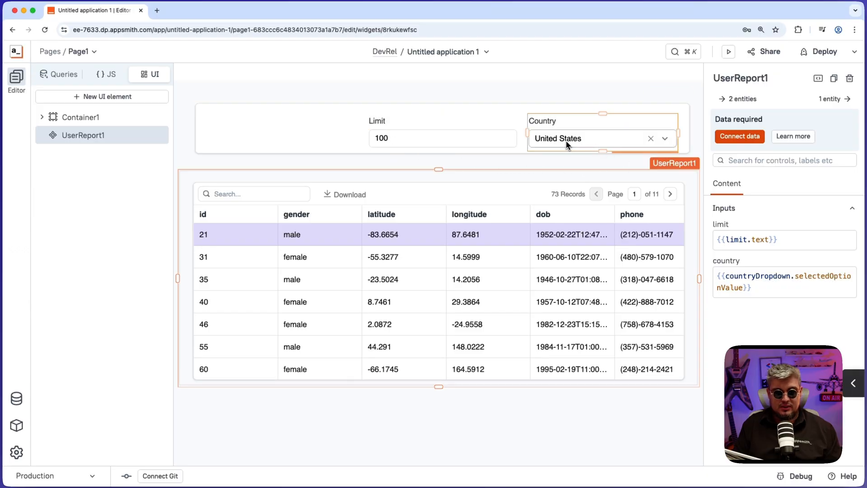
scroll(right, 3)
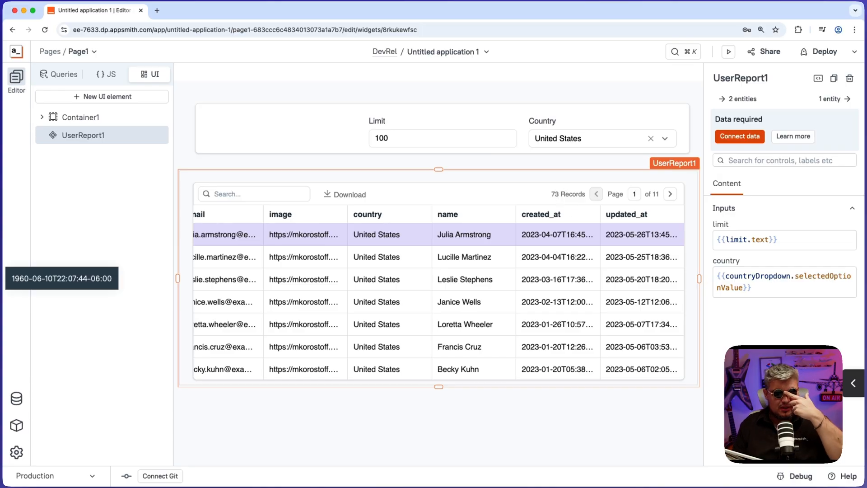
click(442, 137)
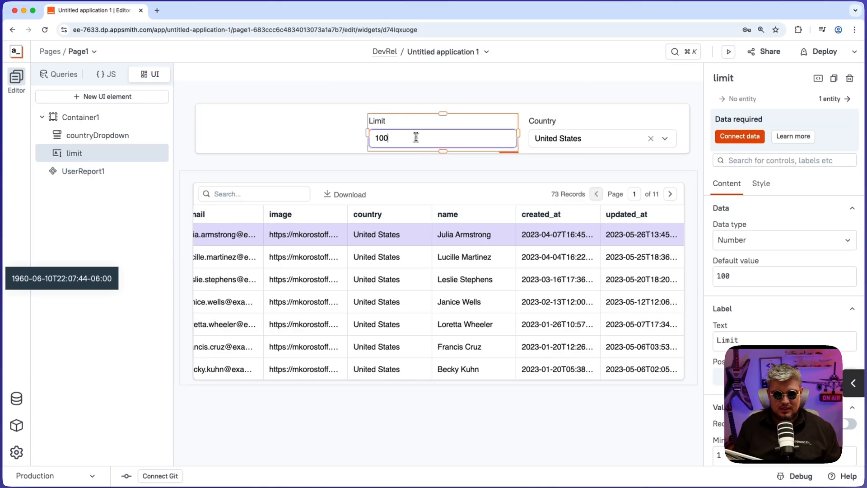
text(2)
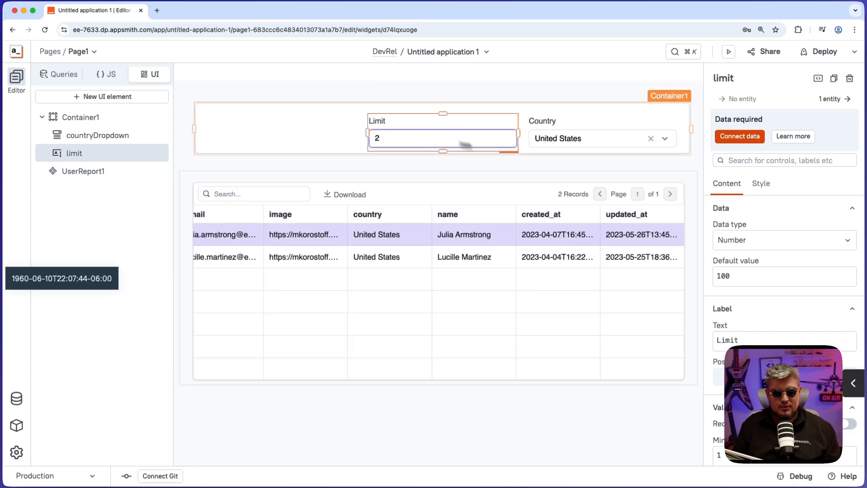
Choose Australia in the Country dropdown so the report lists two Australian users
click(603, 138)
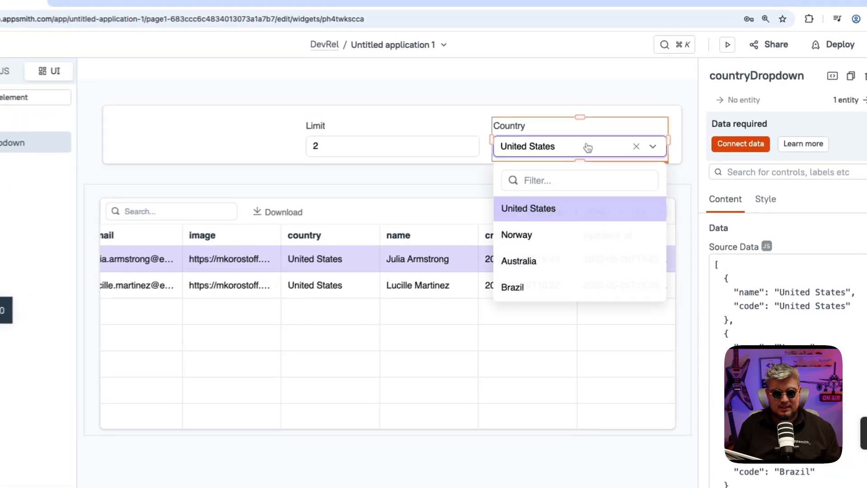
click(519, 260)
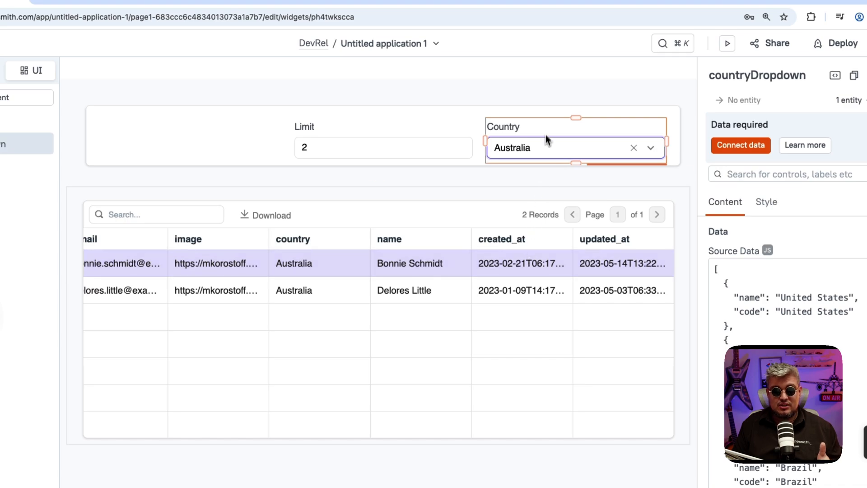
mouse_move(545, 140)
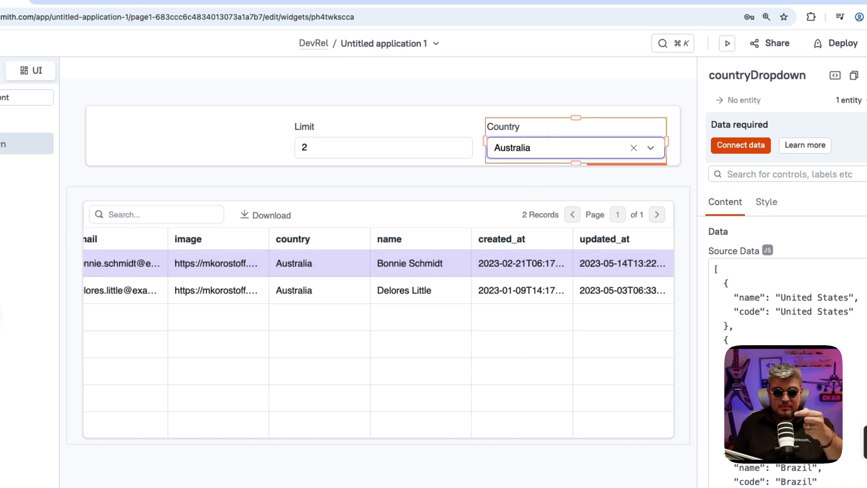